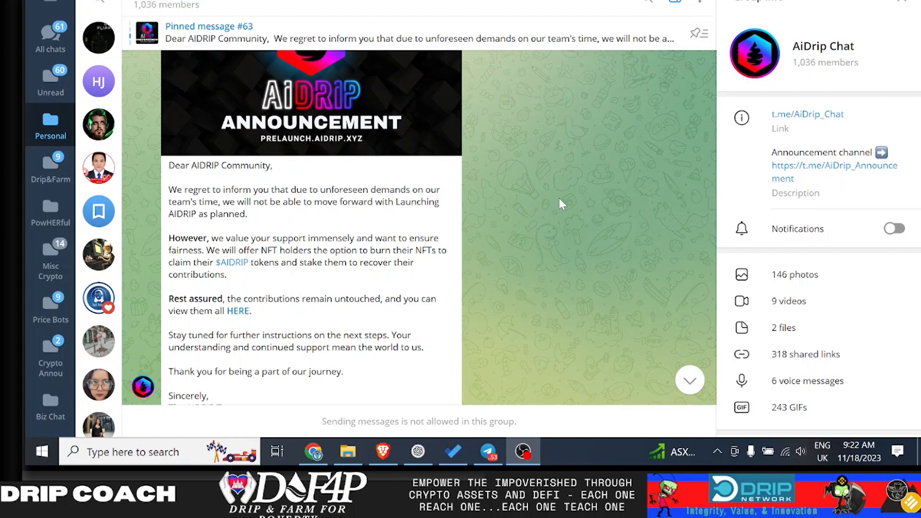
{"action": "mouse_move", "coordinate": [601, 195]}
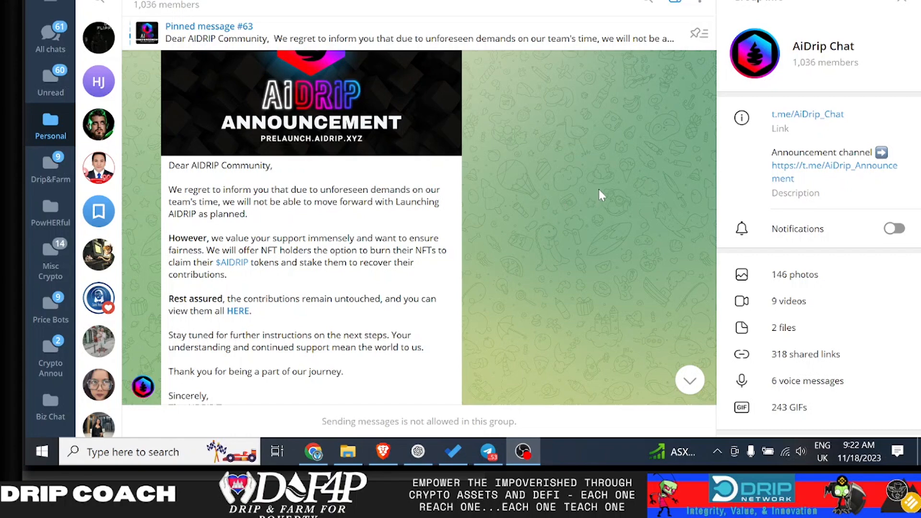
{"action": "mouse_move", "coordinate": [587, 206]}
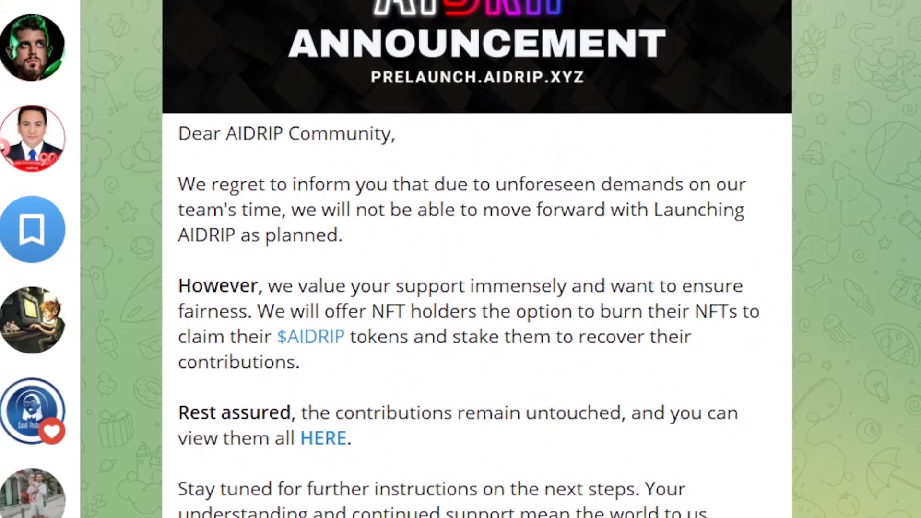
Follow the pinned announcement's HERE contributions link to the BscScan contract holding 52.07 BNB.
{"action": "scroll", "scroll_direction": "down", "scroll_amount": 3}
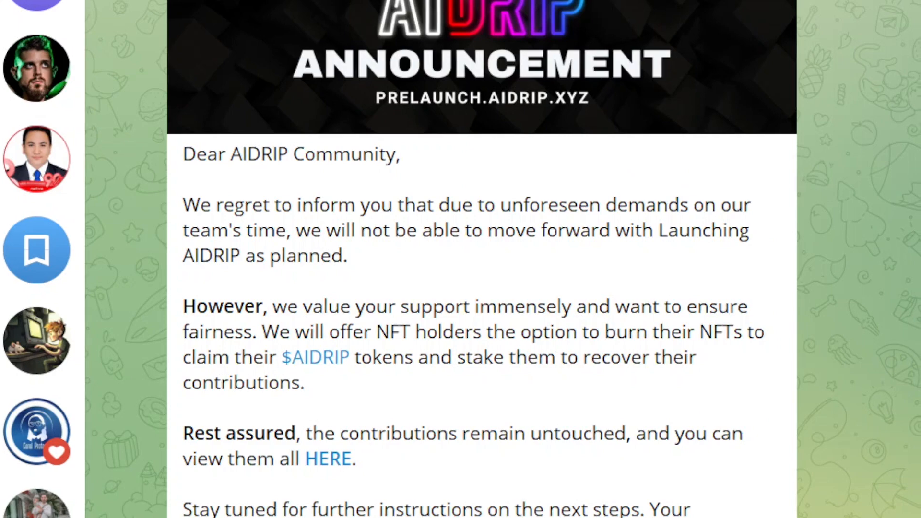
{"action": "scroll", "scroll_direction": "down", "scroll_amount": 3}
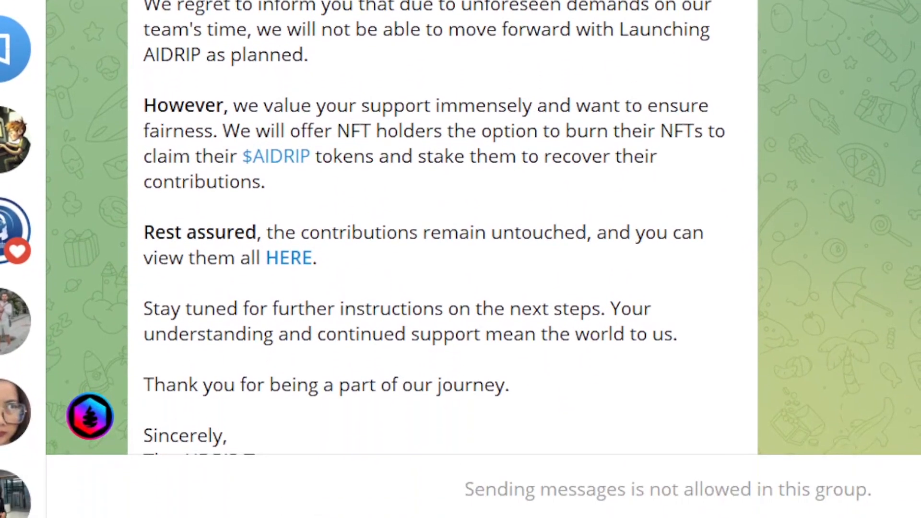
{"action": "scroll", "scroll_direction": "down", "scroll_amount": 3}
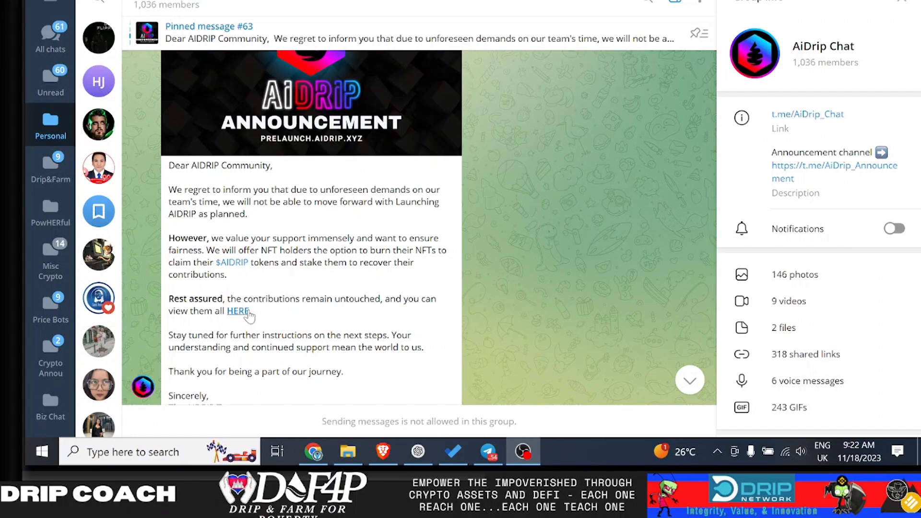
{"action": "left_click", "coordinate": [238, 311]}
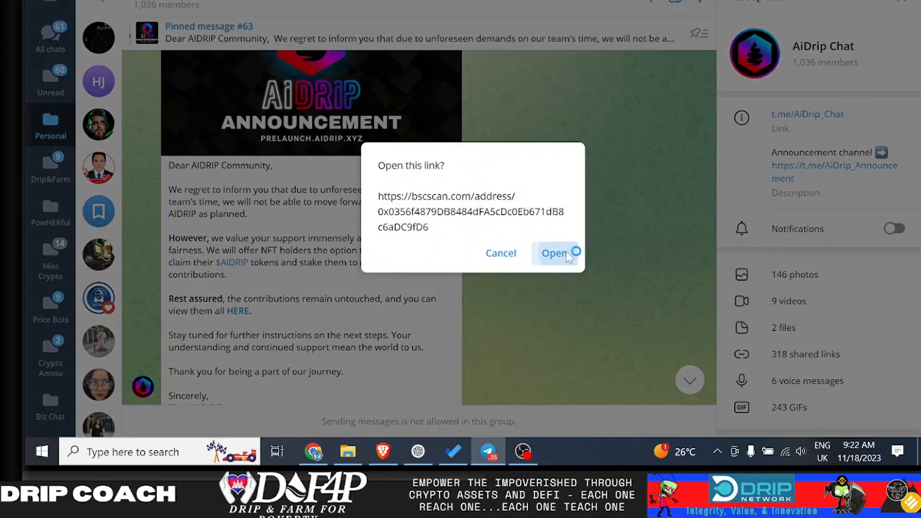
{"action": "left_click", "coordinate": [553, 253]}
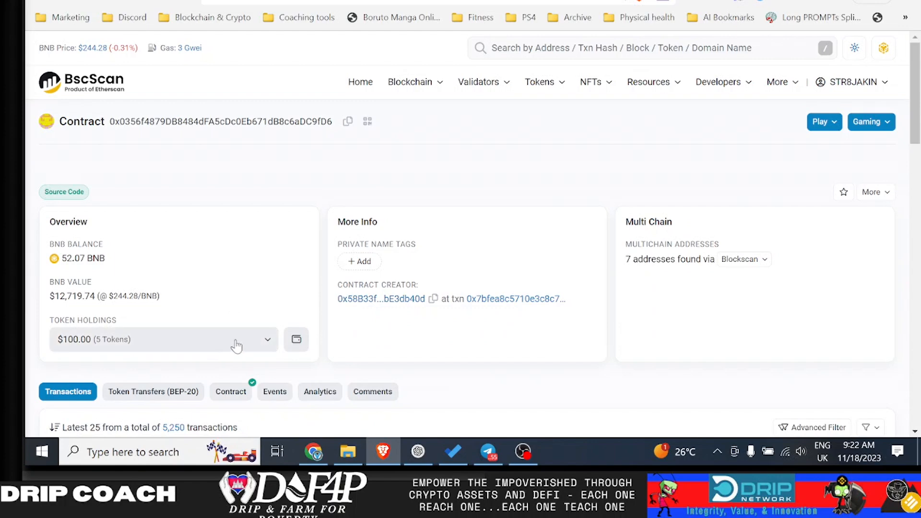
{"action": "left_click", "coordinate": [268, 338]}
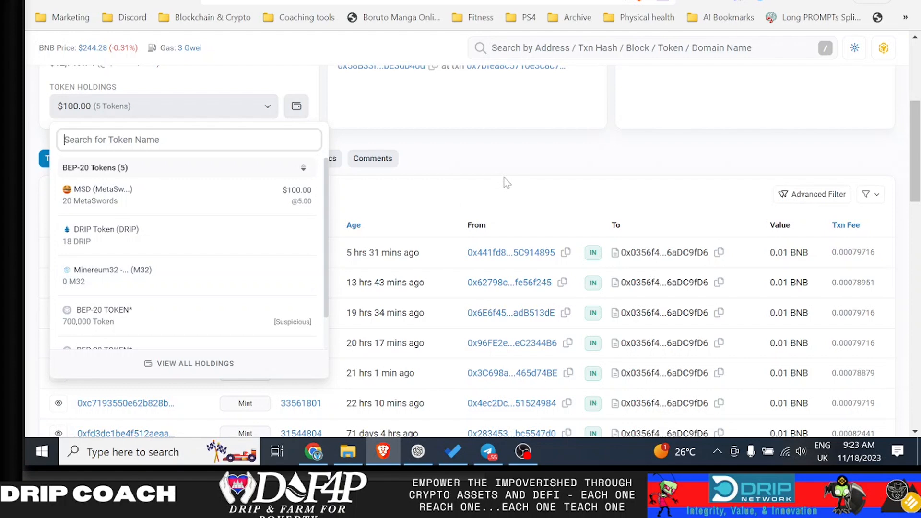
{"action": "mouse_move", "coordinate": [517, 165]}
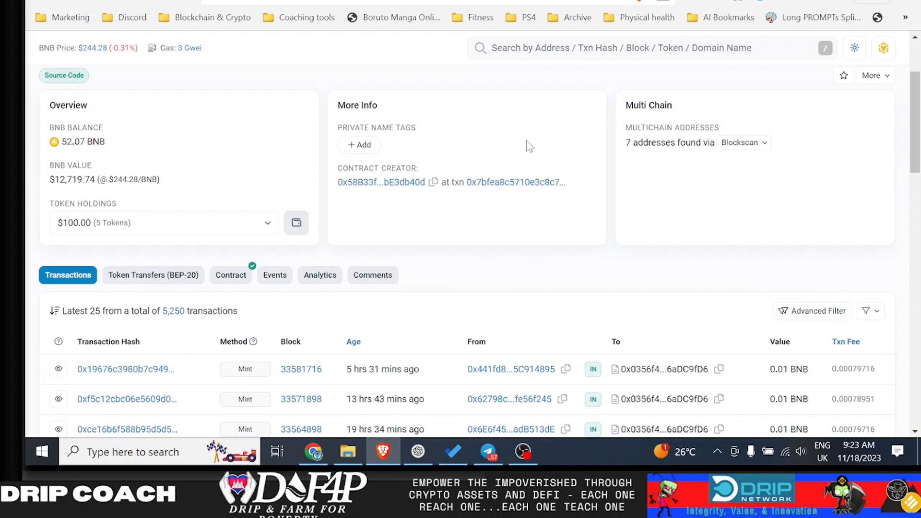
{"action": "mouse_move", "coordinate": [519, 141]}
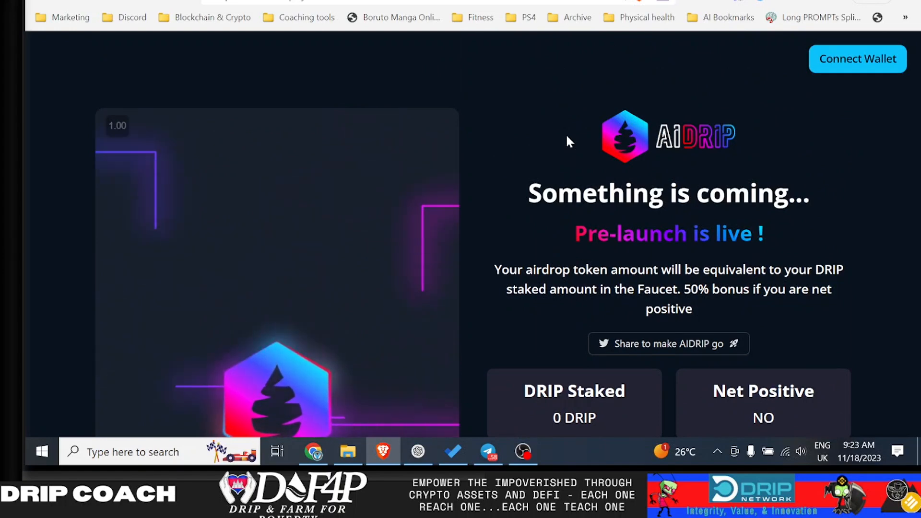
Scroll the 'Something is coming' pre-launch page showing 0 DRIP staked.
{"action": "scroll", "scroll_direction": "down", "scroll_amount": 3}
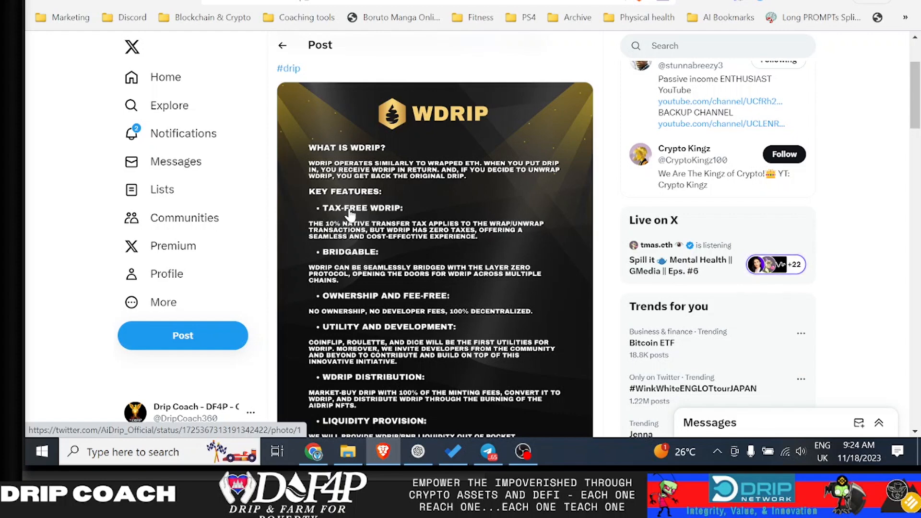
{"action": "mouse_move", "coordinate": [382, 247]}
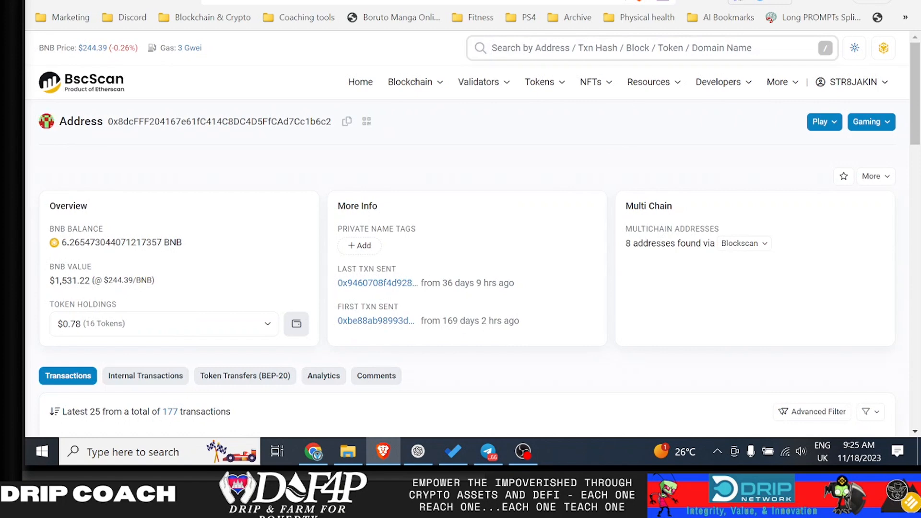
Search 'drip' on BscScan and review the DRIP Token tracker with 162,038 holders.
{"action": "type", "text": "drip"}
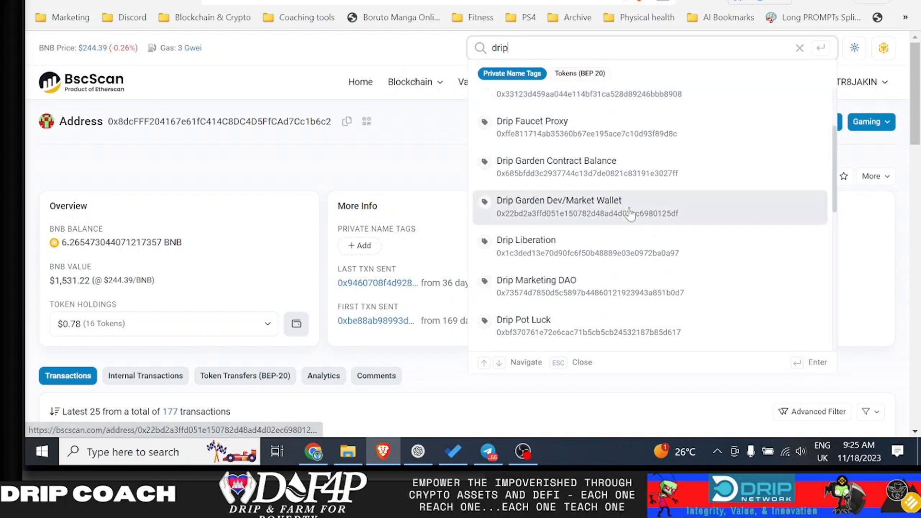
{"action": "scroll", "scroll_direction": "down", "scroll_amount": 3}
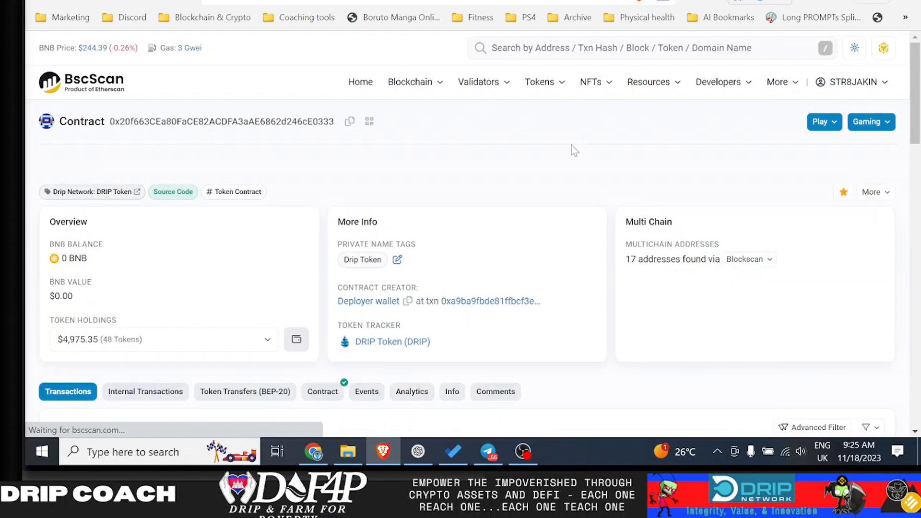
{"action": "scroll", "scroll_direction": "down", "scroll_amount": 3}
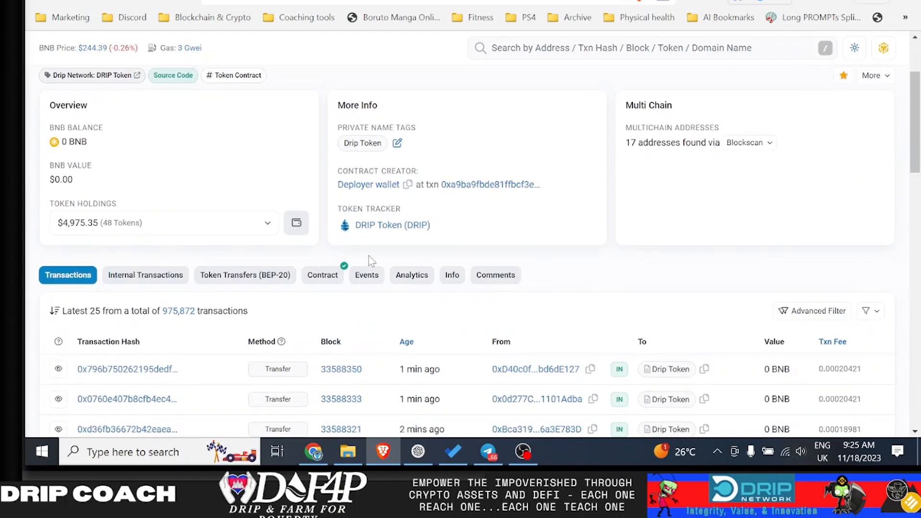
{"action": "mouse_move", "coordinate": [392, 224]}
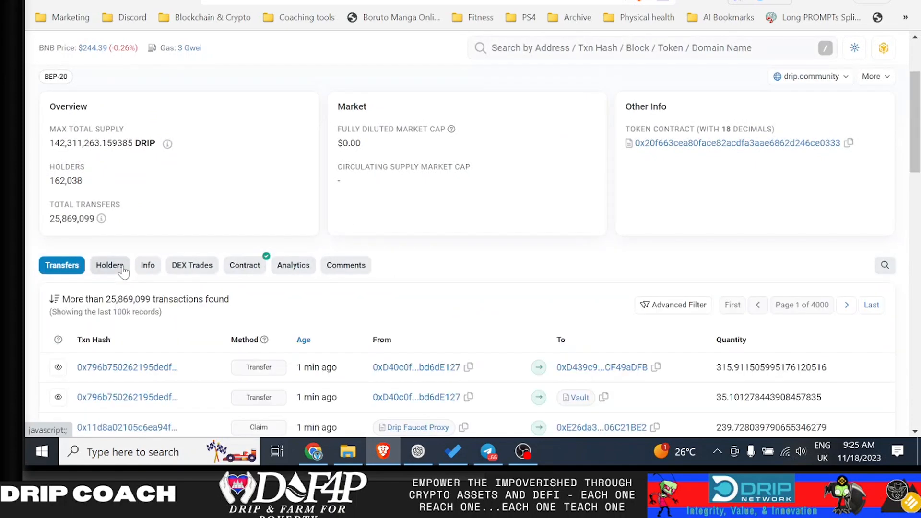
View the DRIP token's top holders list, led by the Fountain/Swap contract at 9.30%.
{"action": "left_click", "coordinate": [109, 265]}
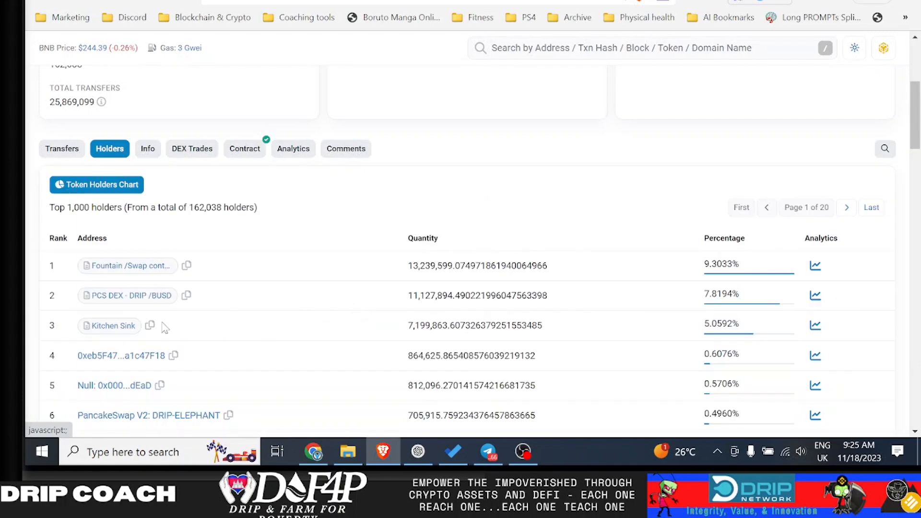
{"action": "mouse_move", "coordinate": [235, 334]}
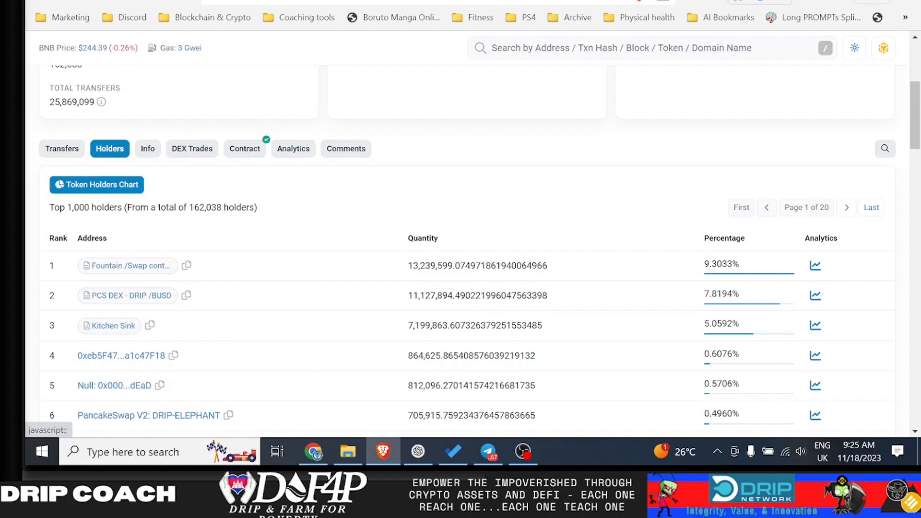
{"action": "mouse_move", "coordinate": [412, 339]}
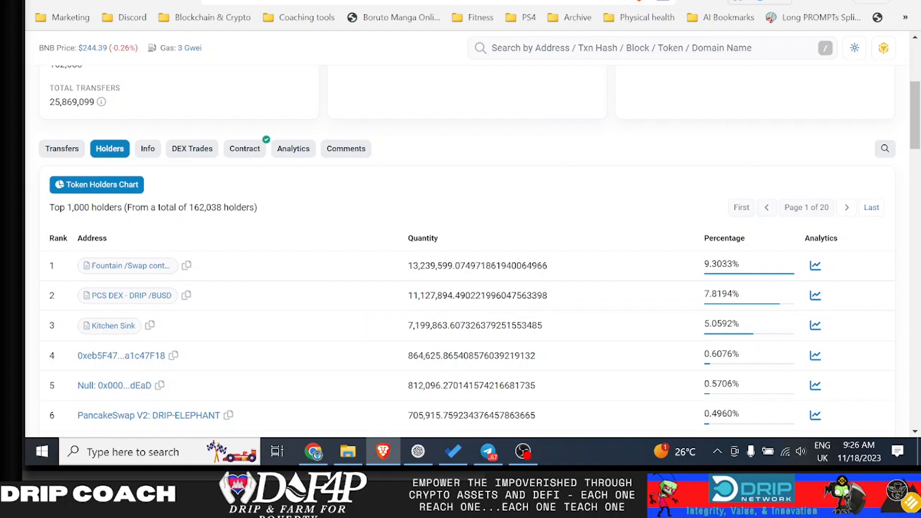
{"action": "mouse_move", "coordinate": [428, 352]}
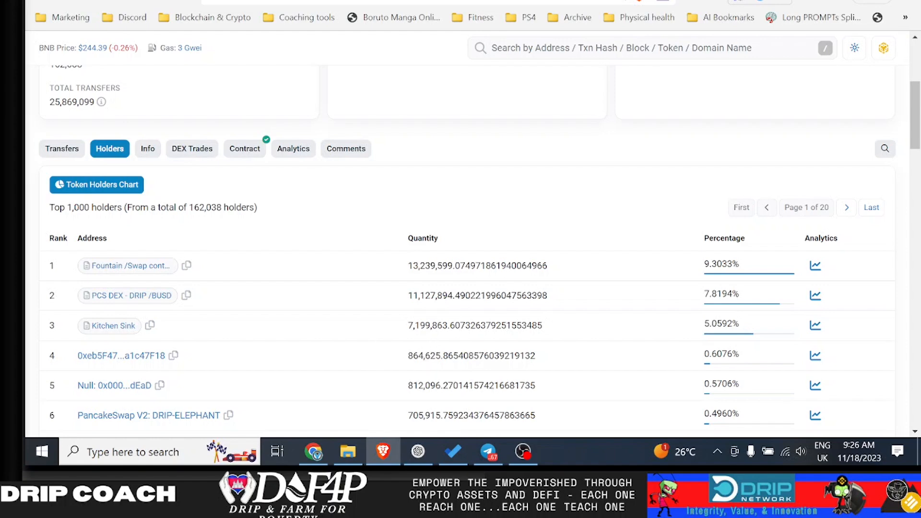
{"action": "mouse_move", "coordinate": [260, 357]}
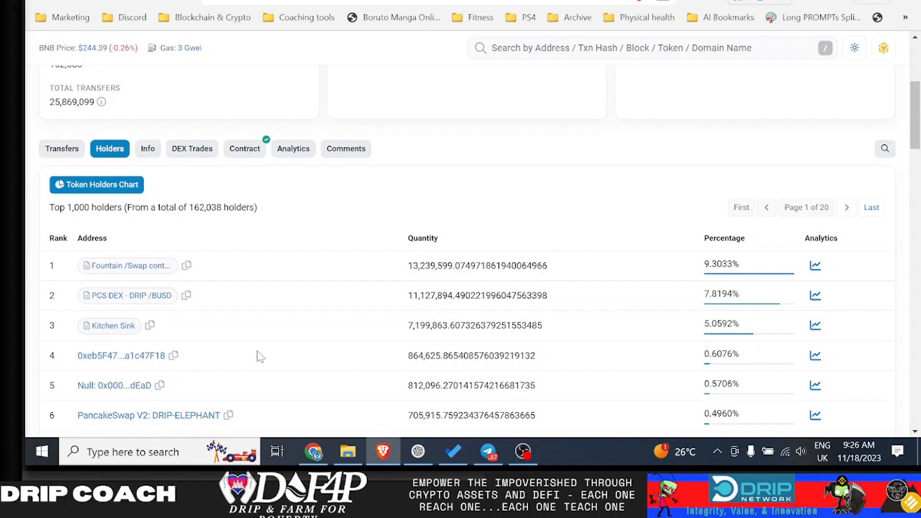
{"action": "mouse_move", "coordinate": [335, 368]}
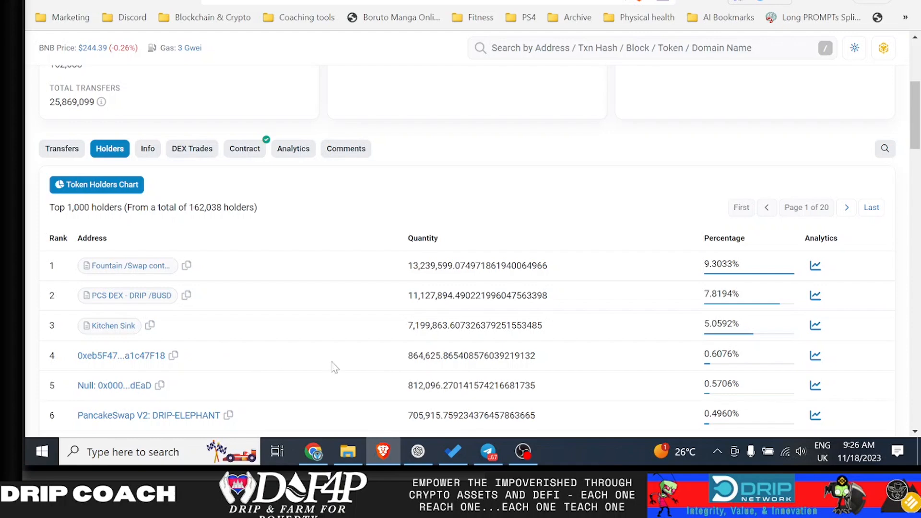
{"action": "mouse_move", "coordinate": [335, 367]}
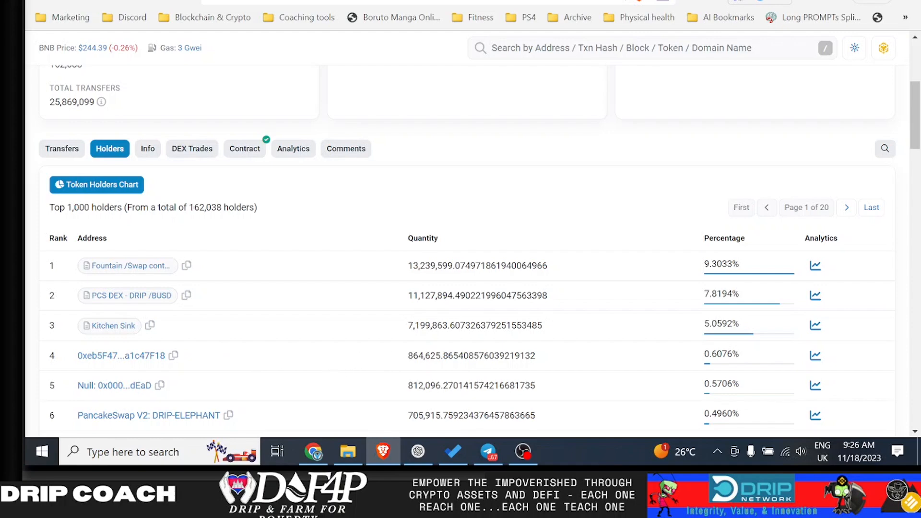
{"action": "mouse_move", "coordinate": [371, 286]}
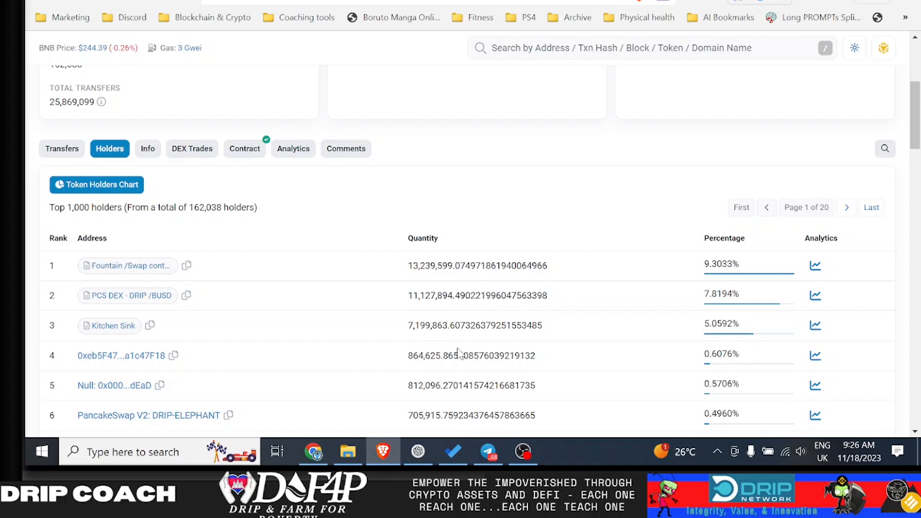
{"action": "mouse_move", "coordinate": [496, 240]}
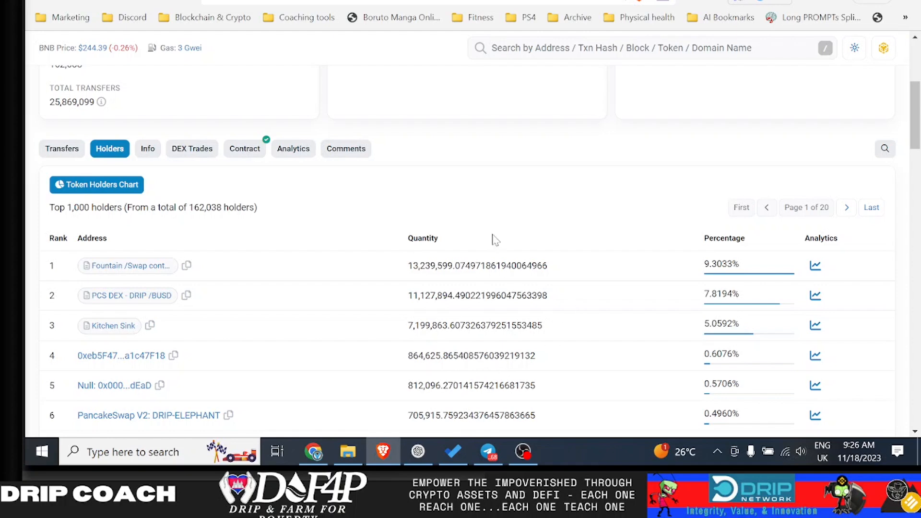
{"action": "mouse_move", "coordinate": [300, 366]}
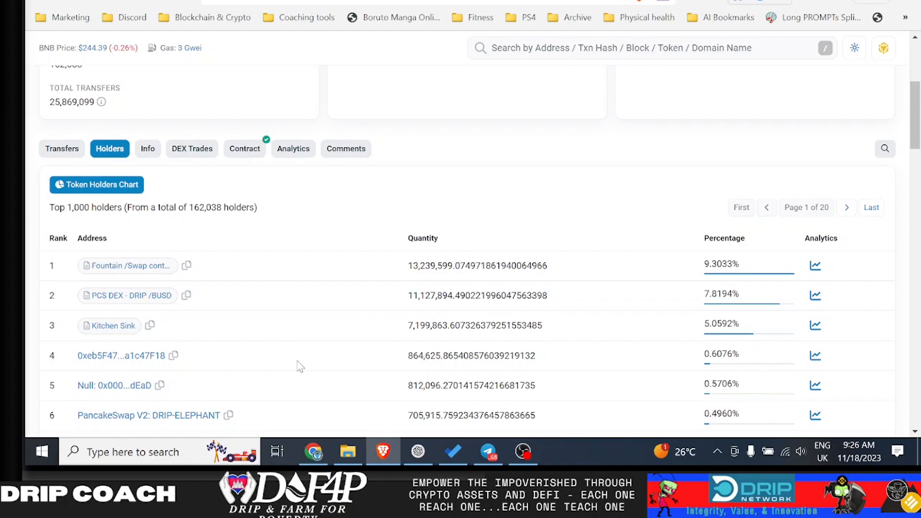
{"action": "mouse_move", "coordinate": [304, 368]}
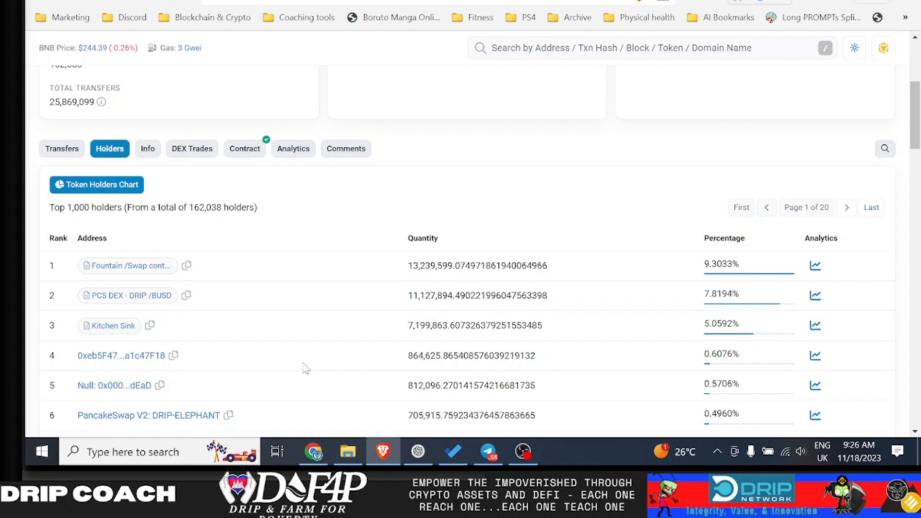
{"action": "mouse_move", "coordinate": [309, 361]}
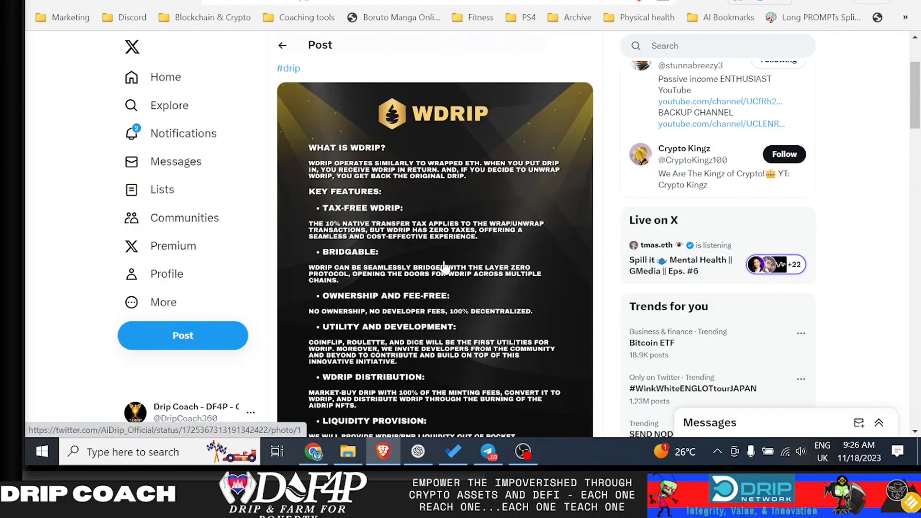
{"action": "scroll", "scroll_direction": "down", "scroll_amount": 3}
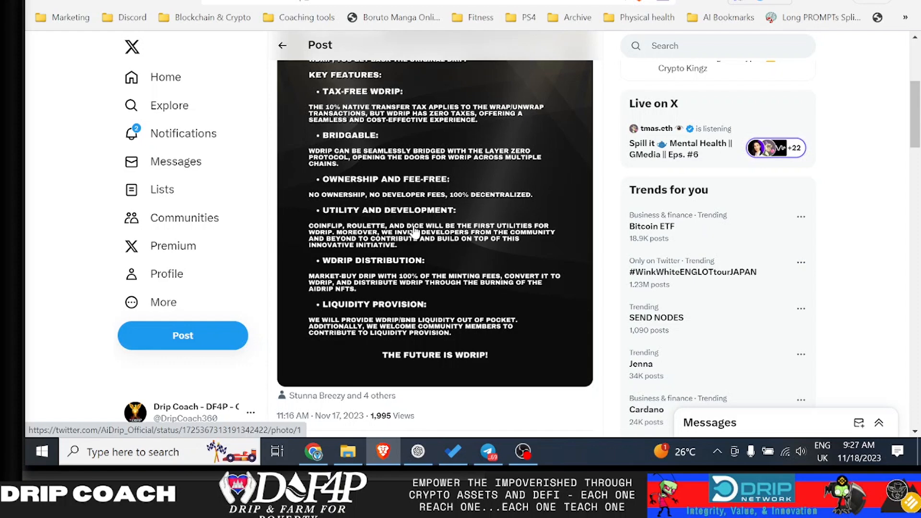
{"action": "mouse_move", "coordinate": [415, 232]}
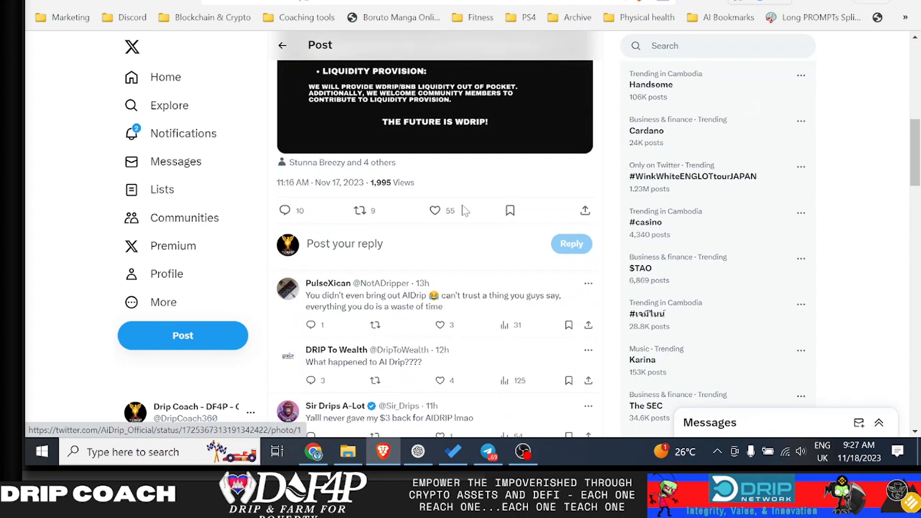
{"action": "scroll", "scroll_direction": "down", "scroll_amount": 3}
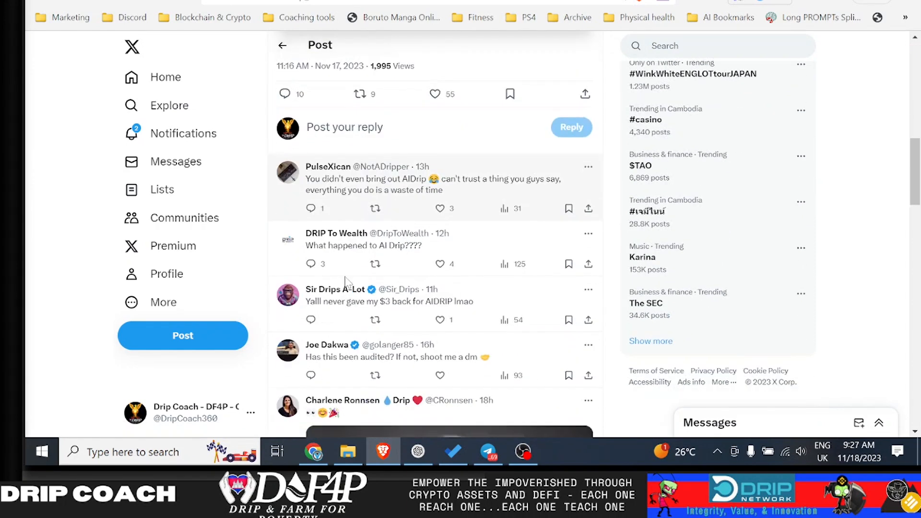
{"action": "mouse_move", "coordinate": [326, 190]}
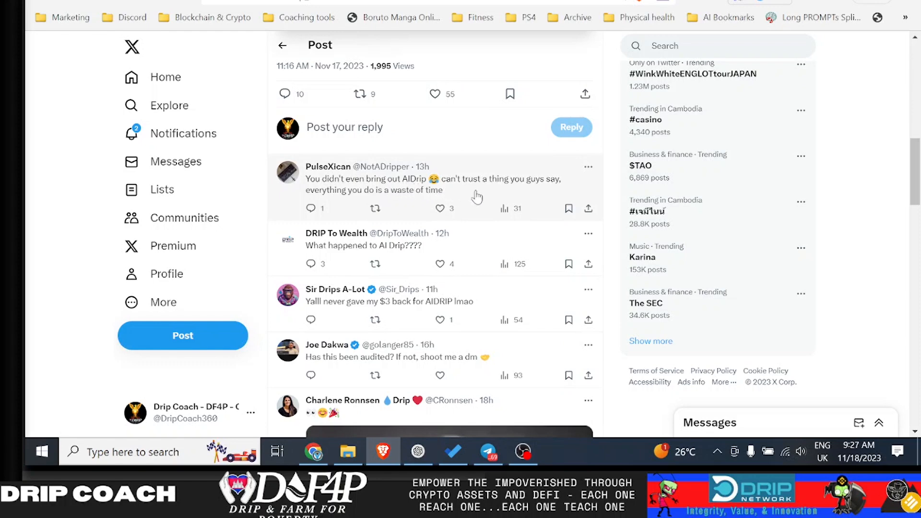
{"action": "mouse_move", "coordinate": [375, 208]}
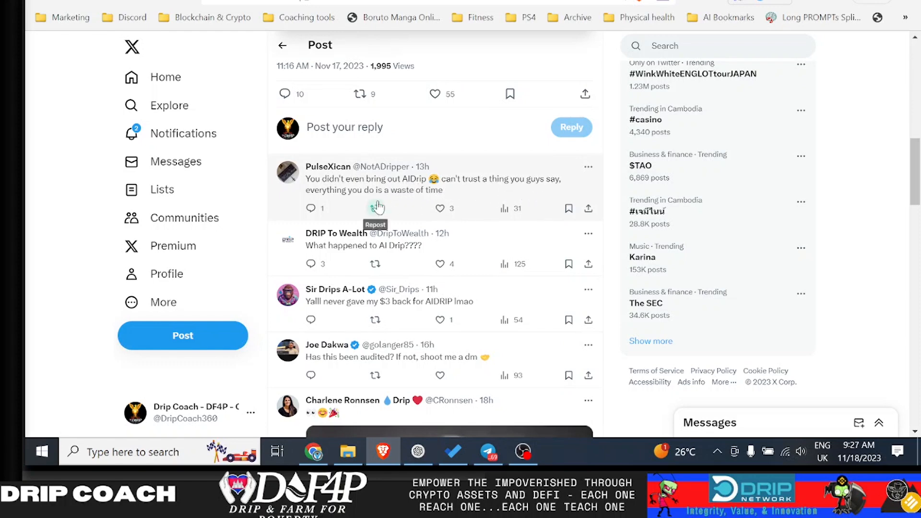
{"action": "mouse_move", "coordinate": [407, 257]}
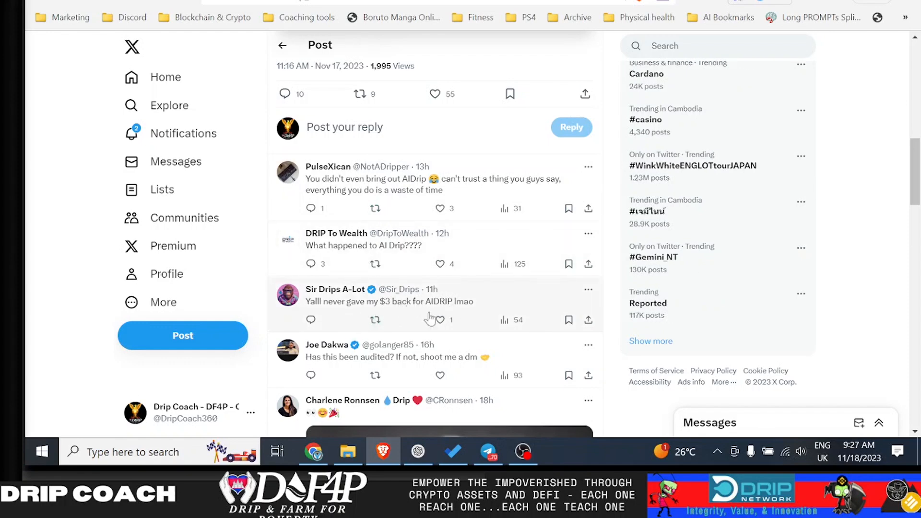
{"action": "scroll", "scroll_direction": "down", "scroll_amount": 3}
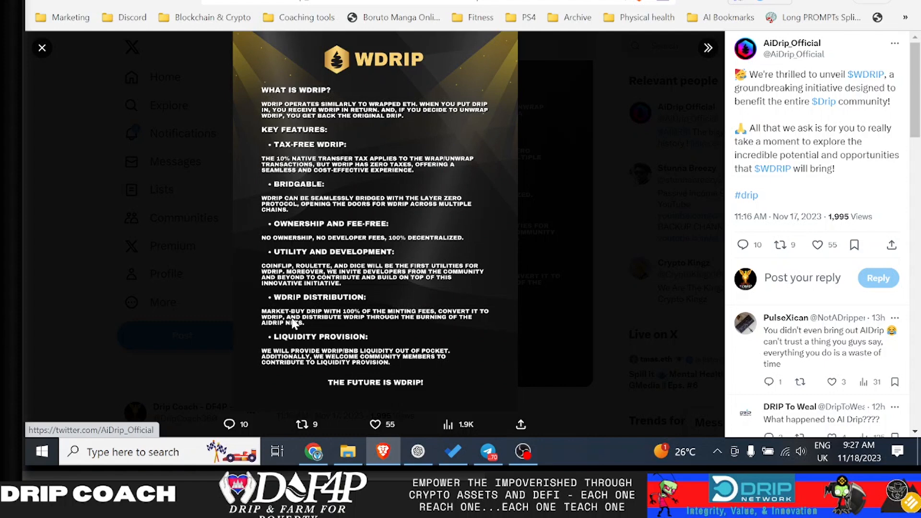
{"action": "mouse_move", "coordinate": [333, 318]}
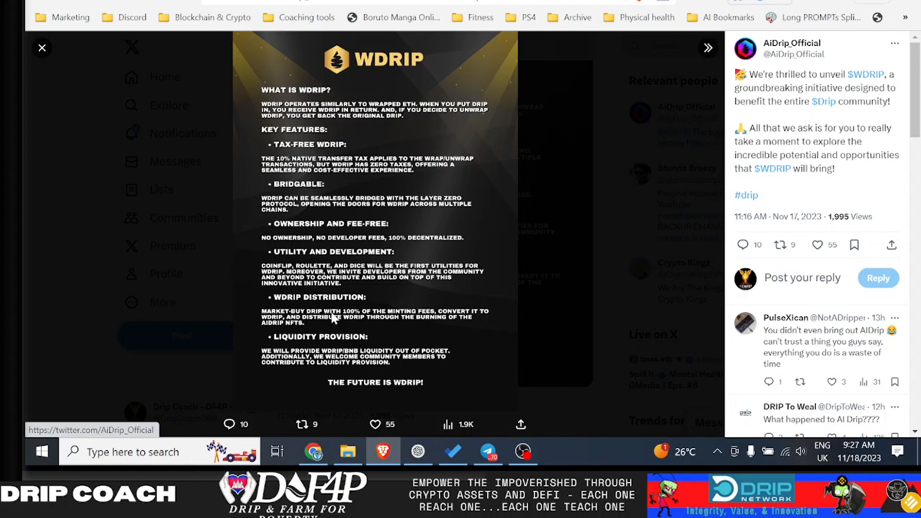
{"action": "mouse_move", "coordinate": [418, 321]}
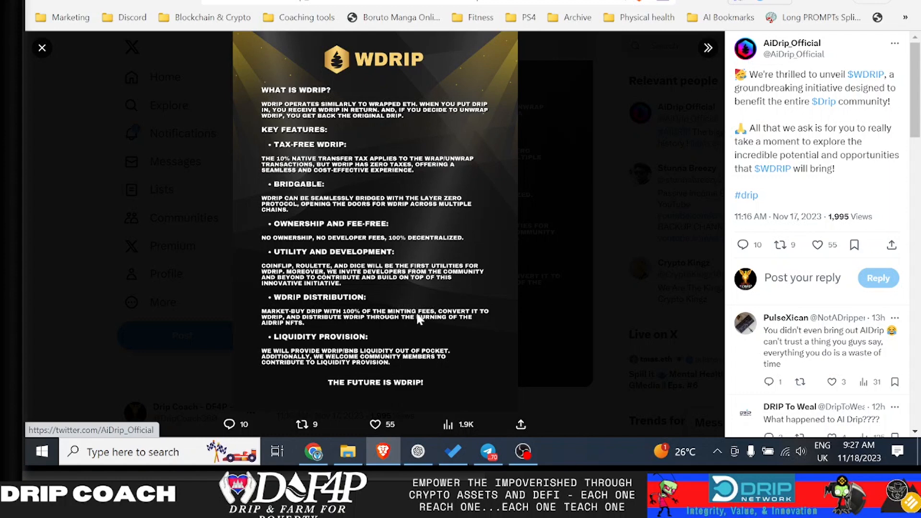
{"action": "mouse_move", "coordinate": [300, 330]}
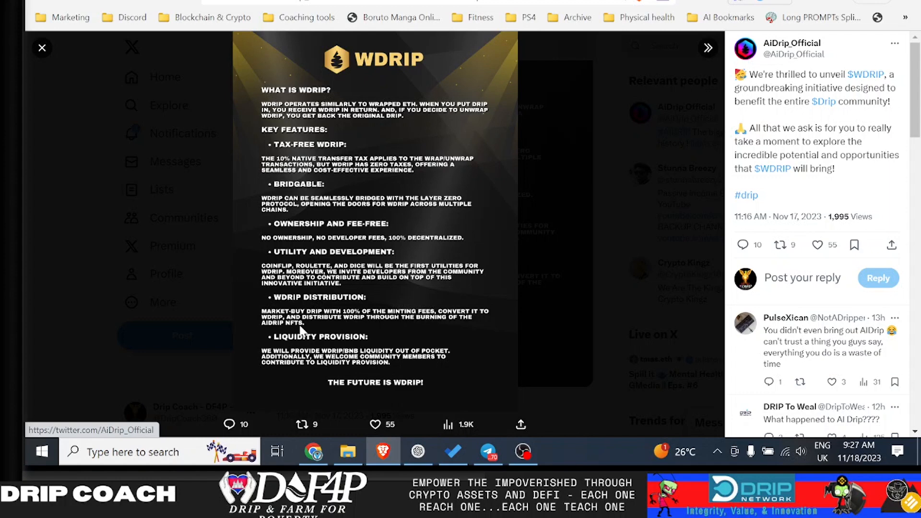
{"action": "mouse_move", "coordinate": [397, 329]}
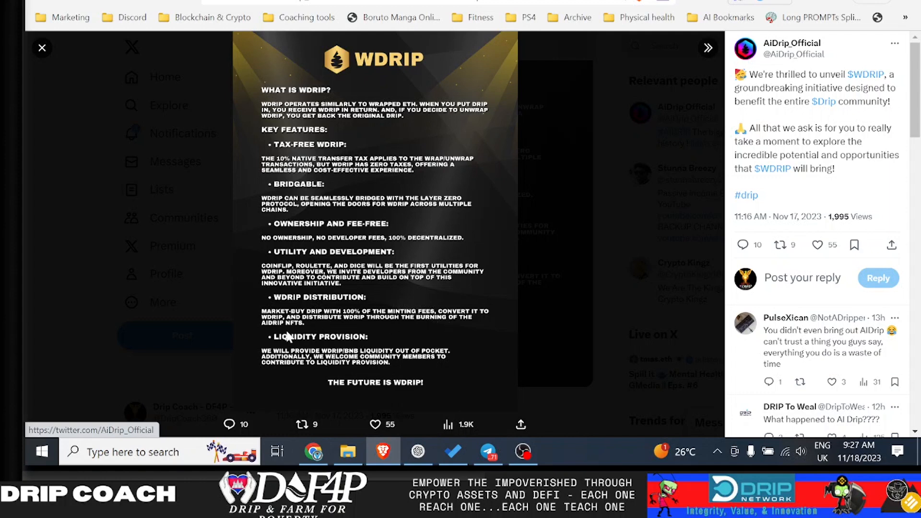
{"action": "mouse_move", "coordinate": [290, 338]}
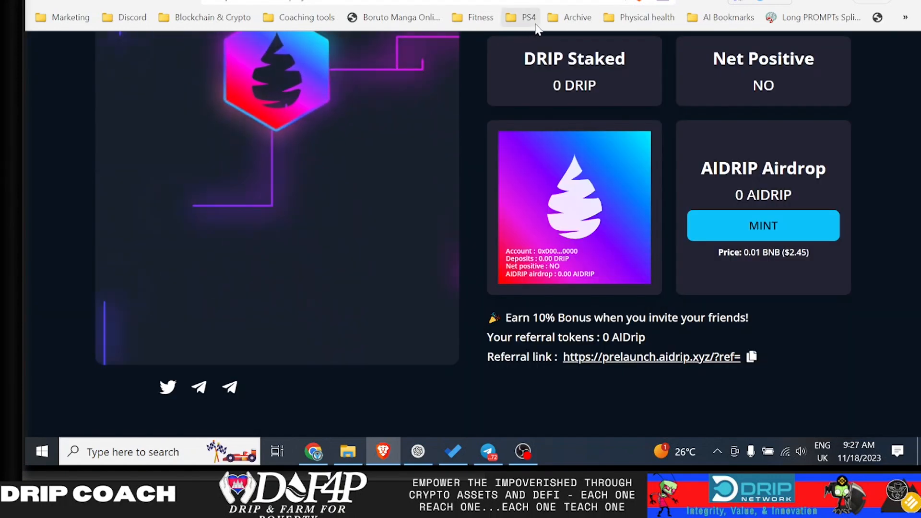
Scroll the AiDrip dashboard to the staking and 0.01 BNB Mint panels.
{"action": "scroll", "scroll_direction": "up", "scroll_amount": 3}
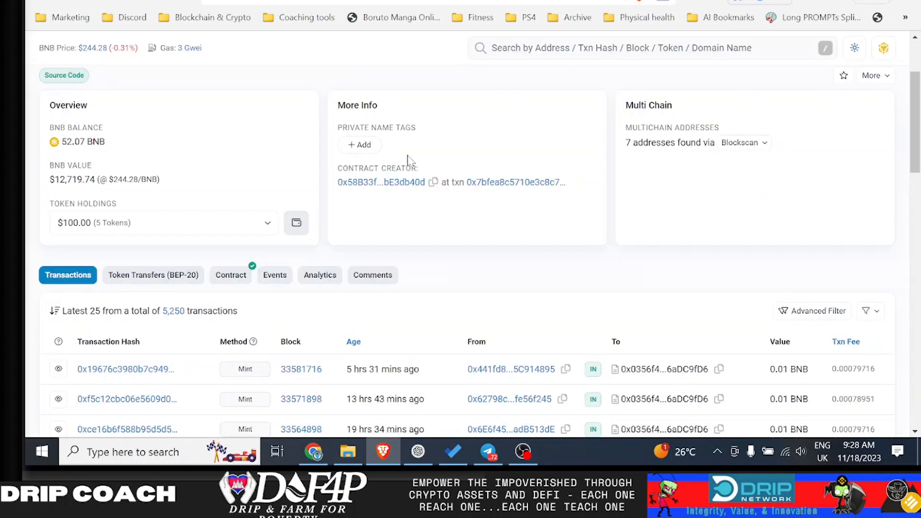
{"action": "mouse_move", "coordinate": [90, 194]}
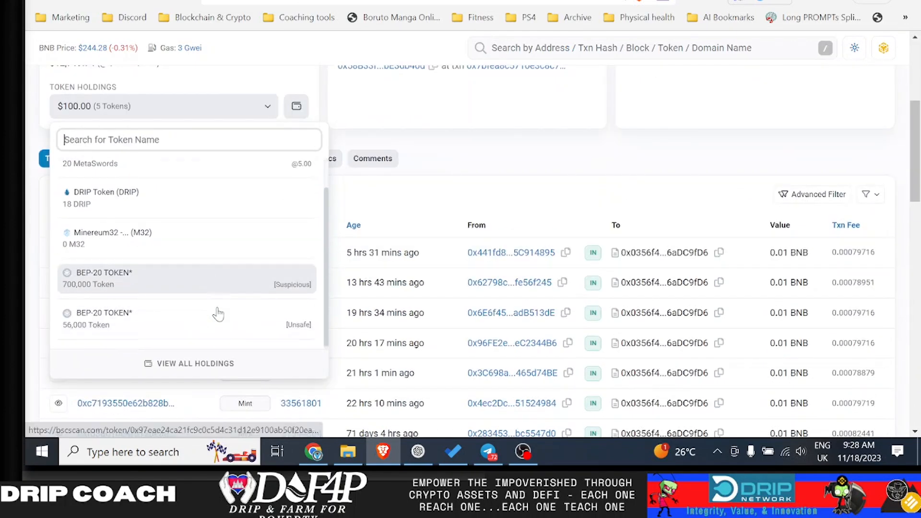
Scroll the contributions contract's transactions list of 0.01 BNB Mint calls.
{"action": "scroll", "scroll_direction": "down", "scroll_amount": 3}
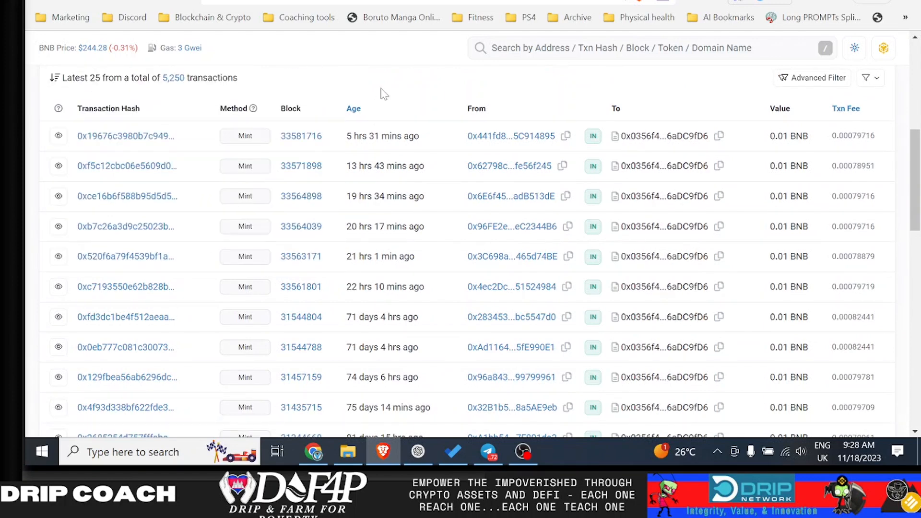
{"action": "mouse_move", "coordinate": [407, 125]}
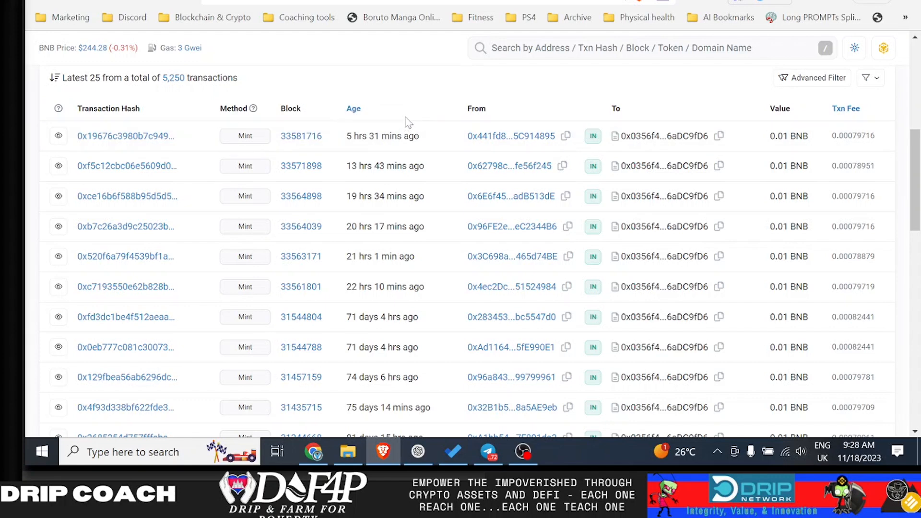
{"action": "mouse_move", "coordinate": [409, 121]}
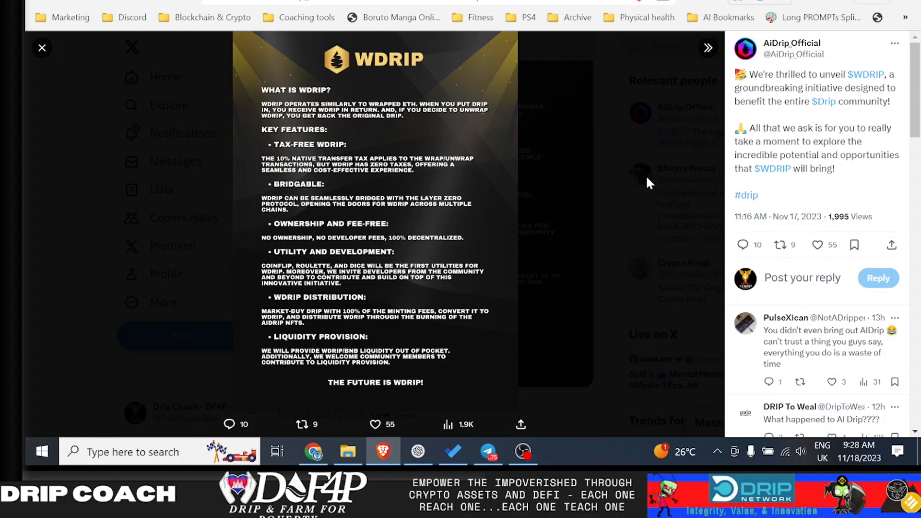
{"action": "mouse_move", "coordinate": [440, 203]}
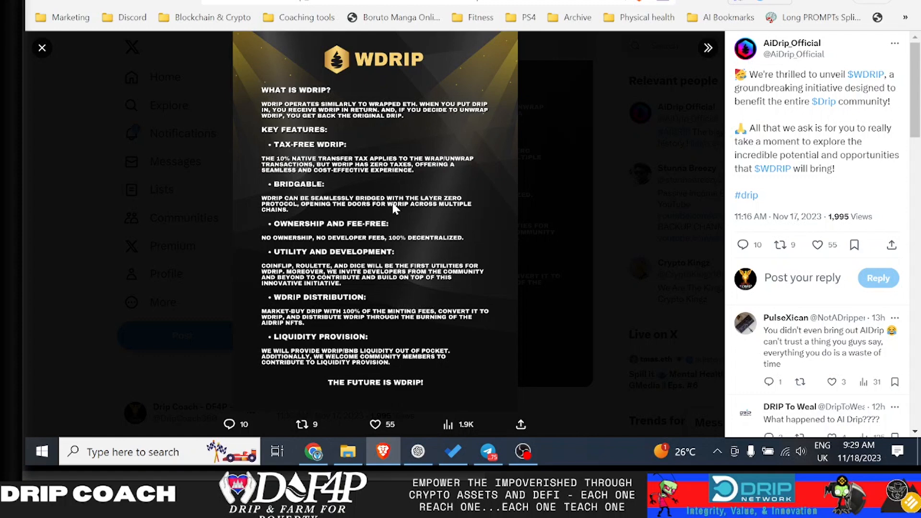
{"action": "mouse_move", "coordinate": [368, 249]}
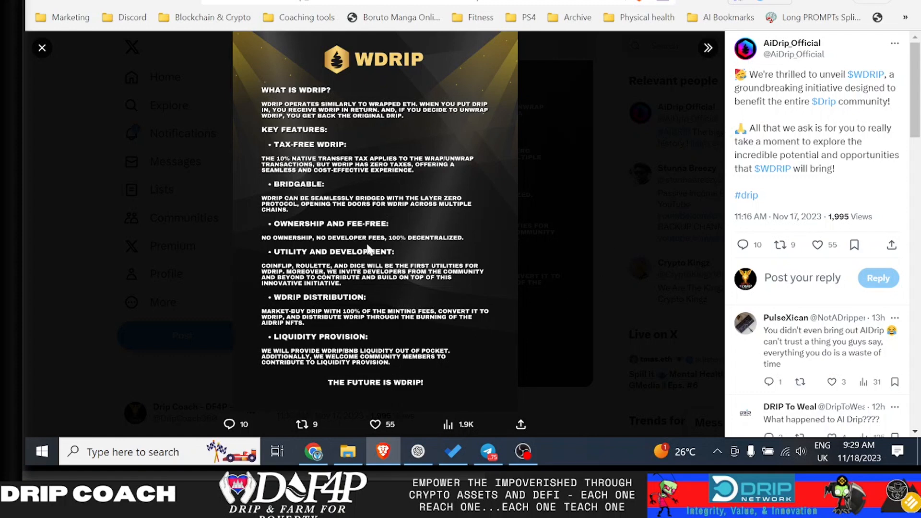
{"action": "mouse_move", "coordinate": [373, 187]}
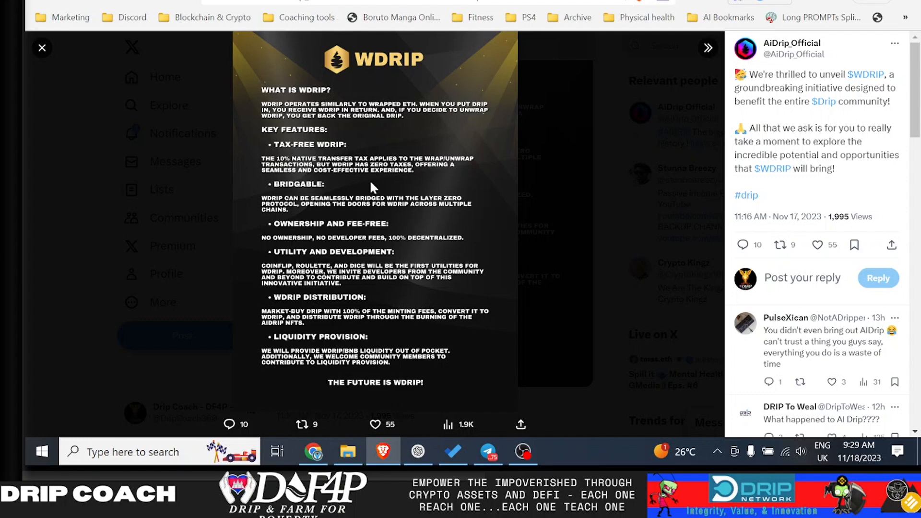
{"action": "mouse_move", "coordinate": [370, 253]}
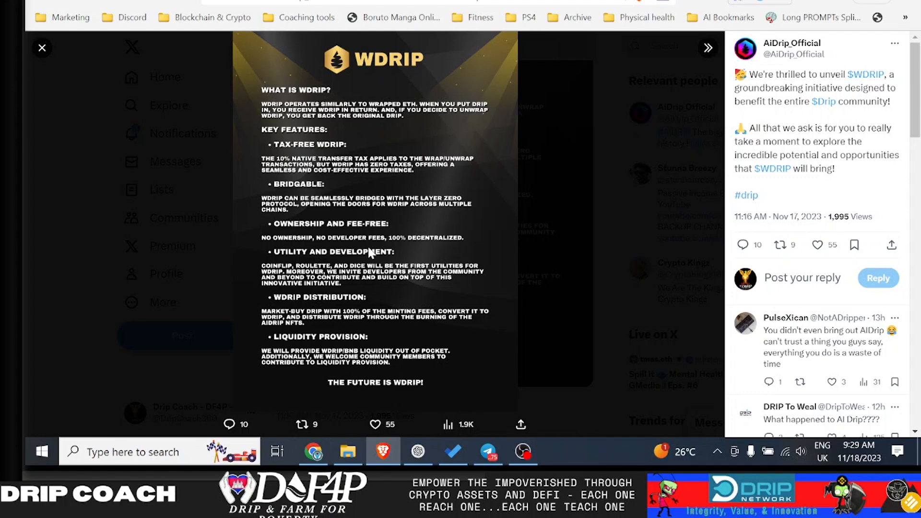
{"action": "mouse_move", "coordinate": [362, 270]}
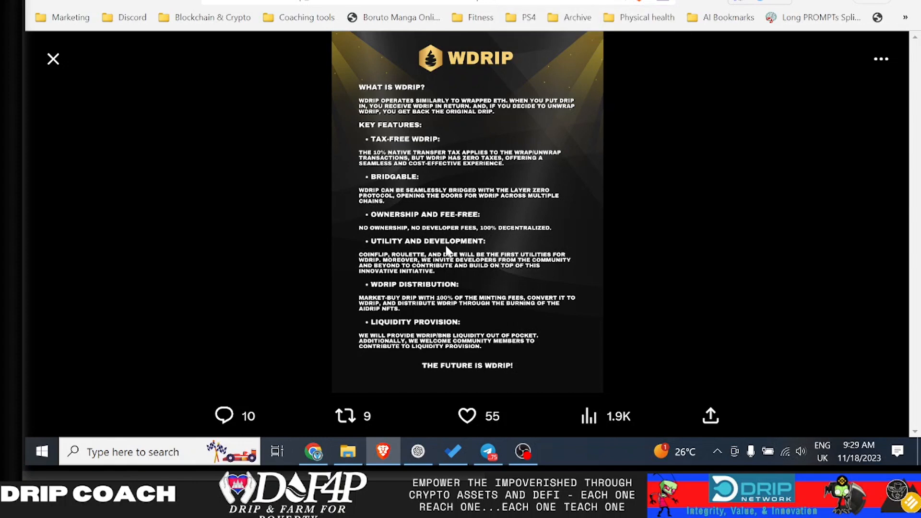
{"action": "mouse_move", "coordinate": [404, 280]}
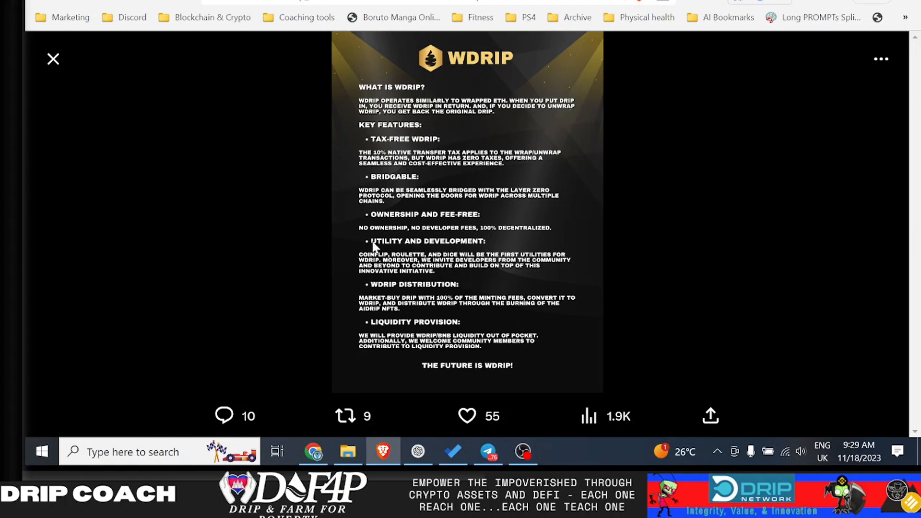
{"action": "mouse_move", "coordinate": [52, 59]}
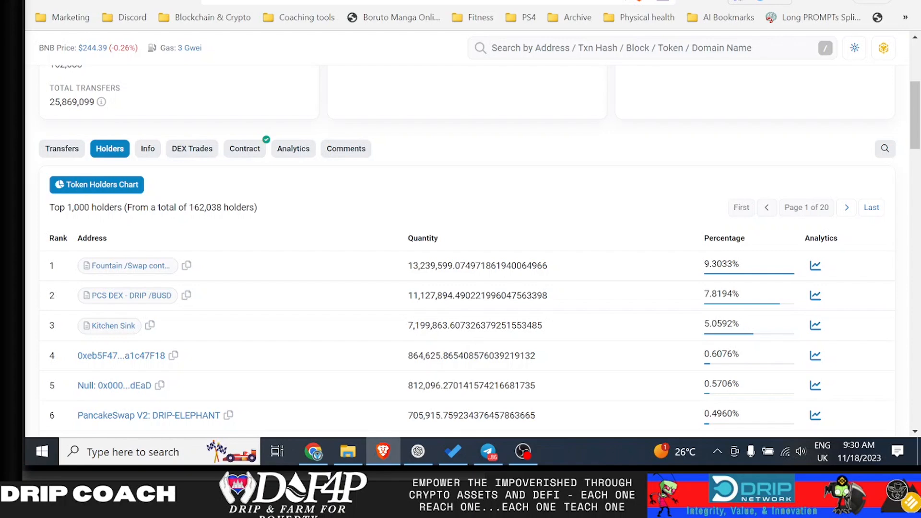
{"action": "mouse_move", "coordinate": [469, 323]}
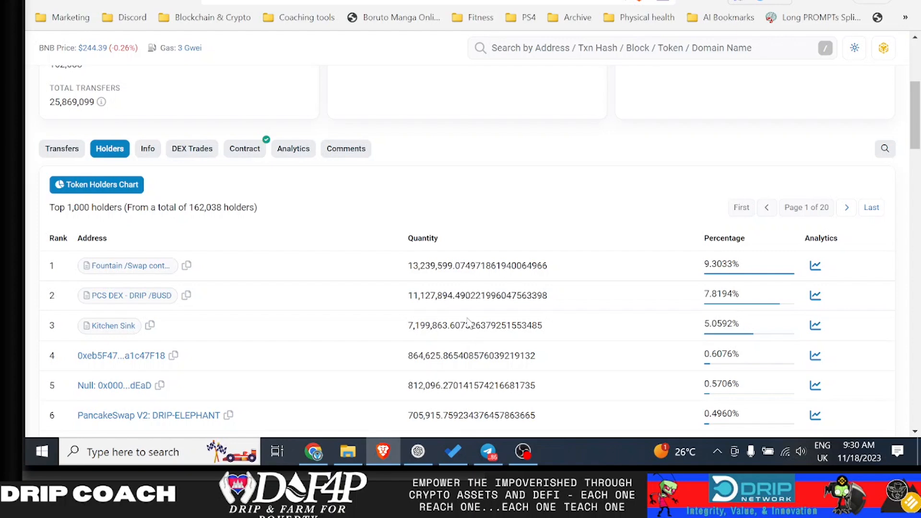
{"action": "mouse_move", "coordinate": [478, 345]}
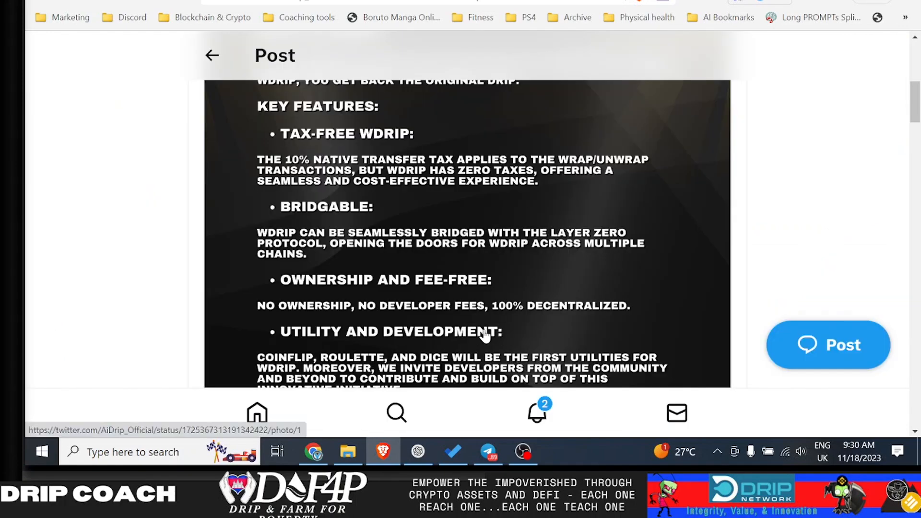
View the WDRIP infographic full-size, restore normal size and return to the AiDrip_Official profile.
{"action": "left_click", "coordinate": [466, 235]}
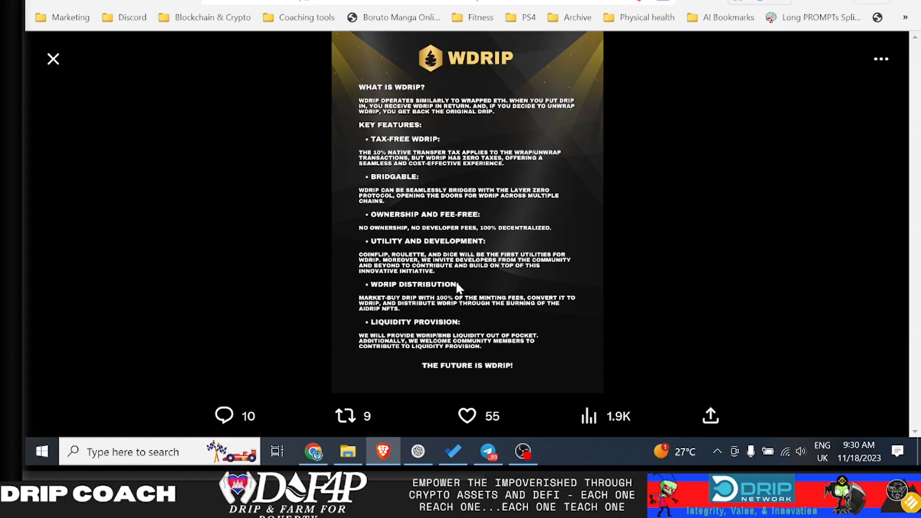
{"action": "mouse_move", "coordinate": [455, 264]}
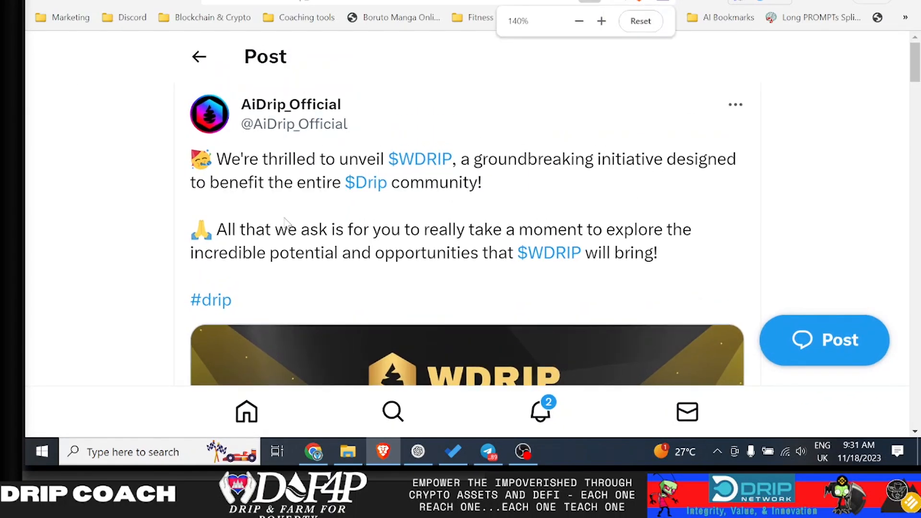
{"action": "left_click", "coordinate": [579, 21]}
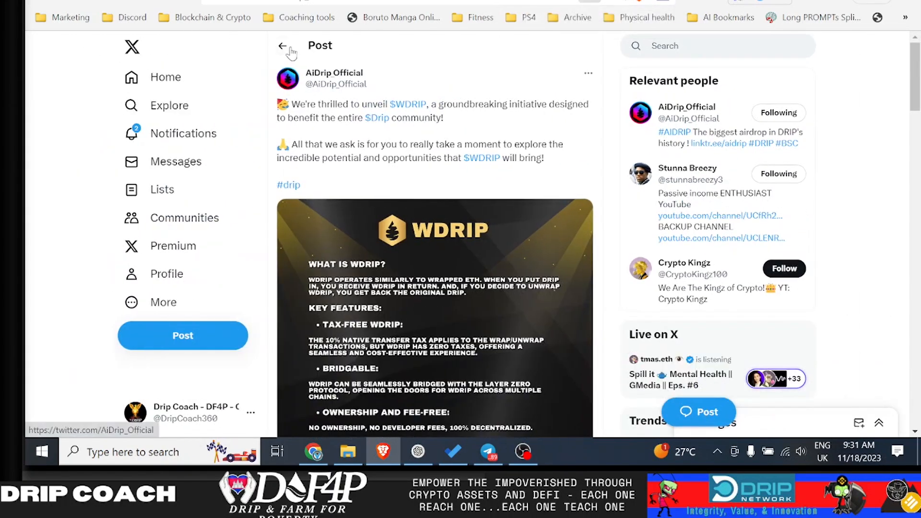
{"action": "left_click", "coordinate": [334, 72]}
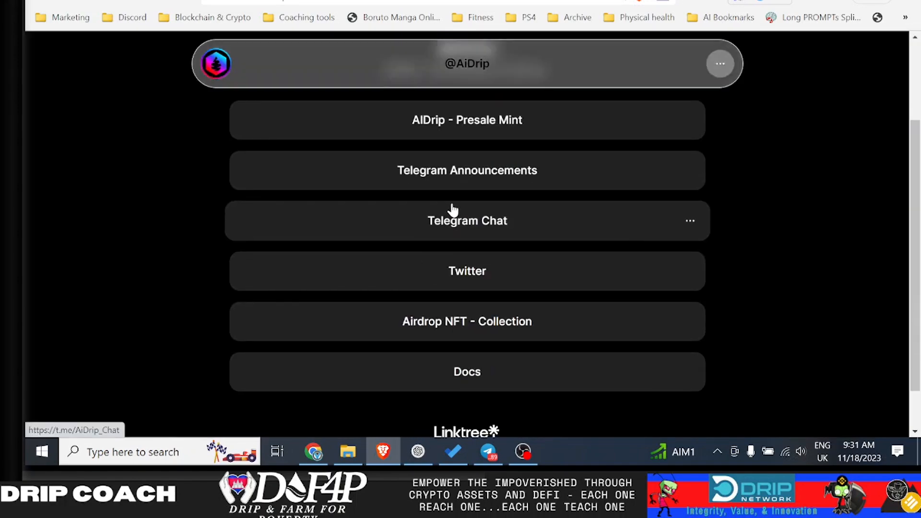
Follow the Linktree 'Telegram Chat' link to the AiDrip Chat page with 1,035 members.
{"action": "left_click", "coordinate": [466, 220]}
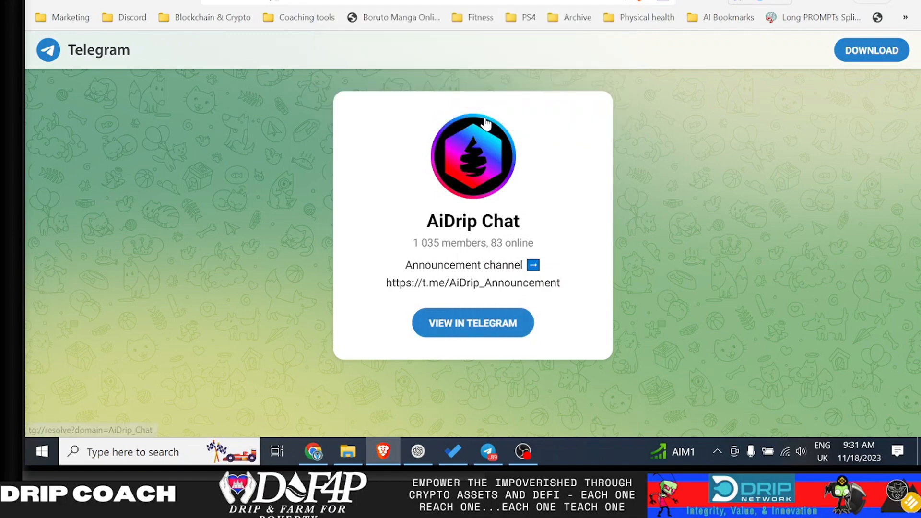
View the AiDrip Chat in the Telegram app and read through the pinned Welcome $WDRIP announcement.
{"action": "left_click", "coordinate": [472, 322]}
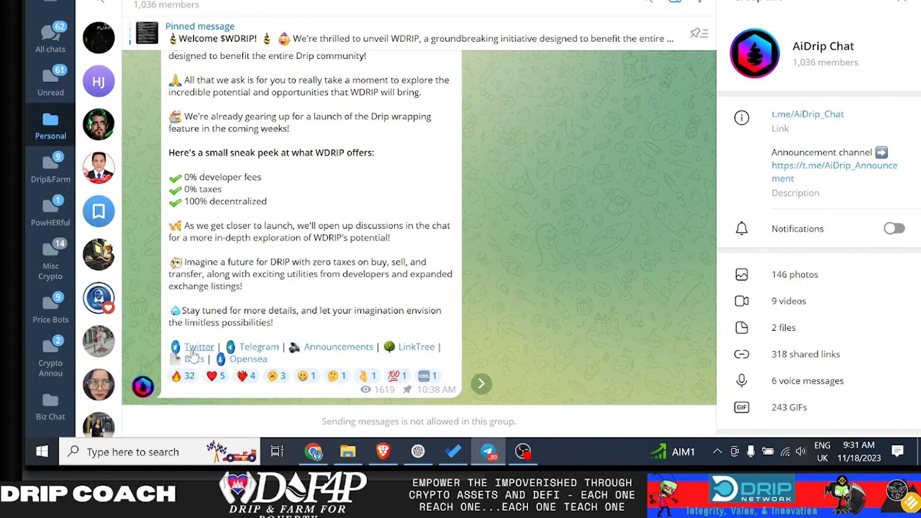
{"action": "scroll", "scroll_direction": "down", "scroll_amount": 3}
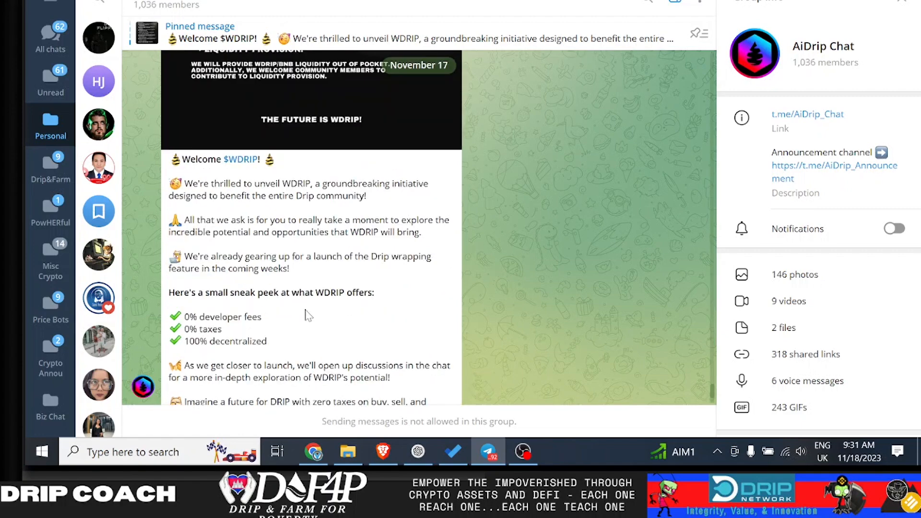
{"action": "scroll", "scroll_direction": "down", "scroll_amount": 3}
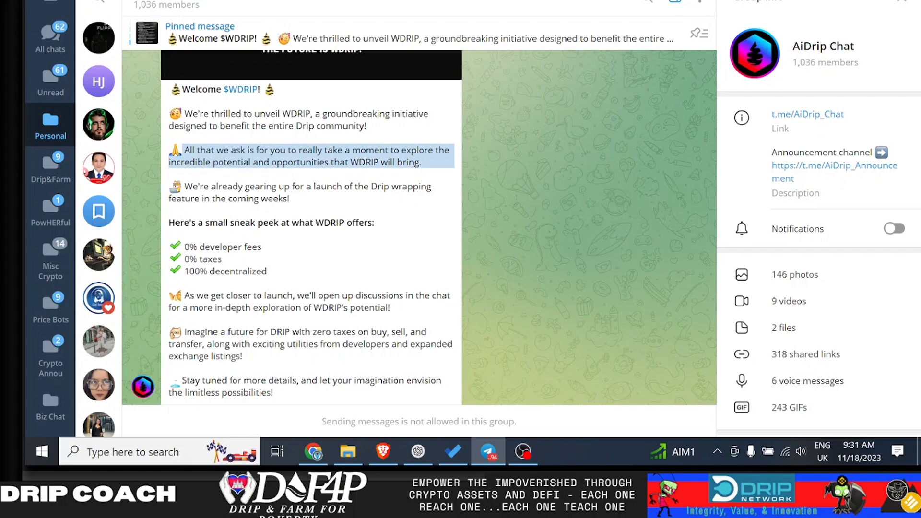
{"action": "mouse_move", "coordinate": [430, 164]}
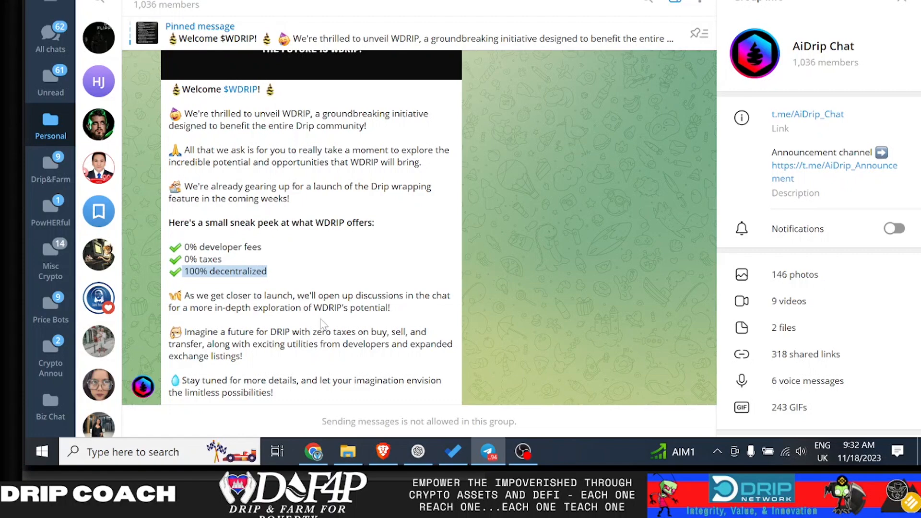
{"action": "scroll", "scroll_direction": "down", "scroll_amount": 3}
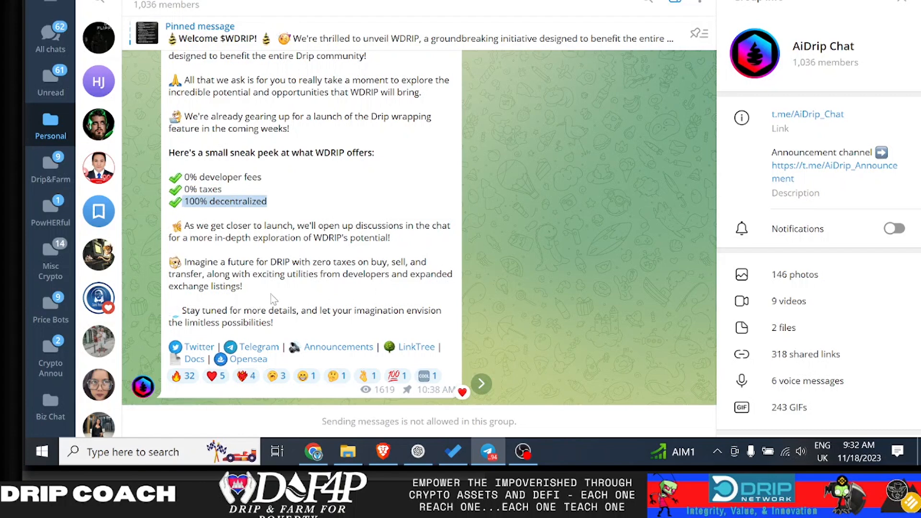
{"action": "mouse_move", "coordinate": [284, 323]}
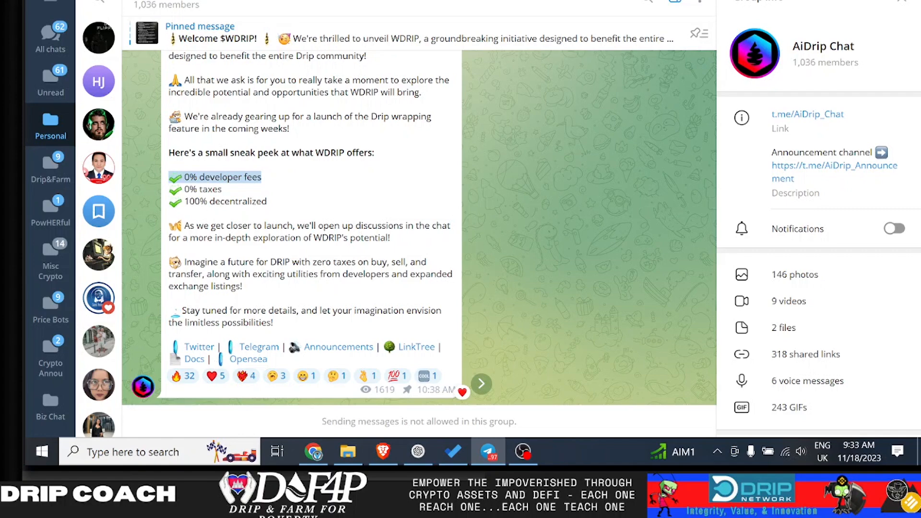
{"action": "scroll", "scroll_direction": "down", "scroll_amount": 3}
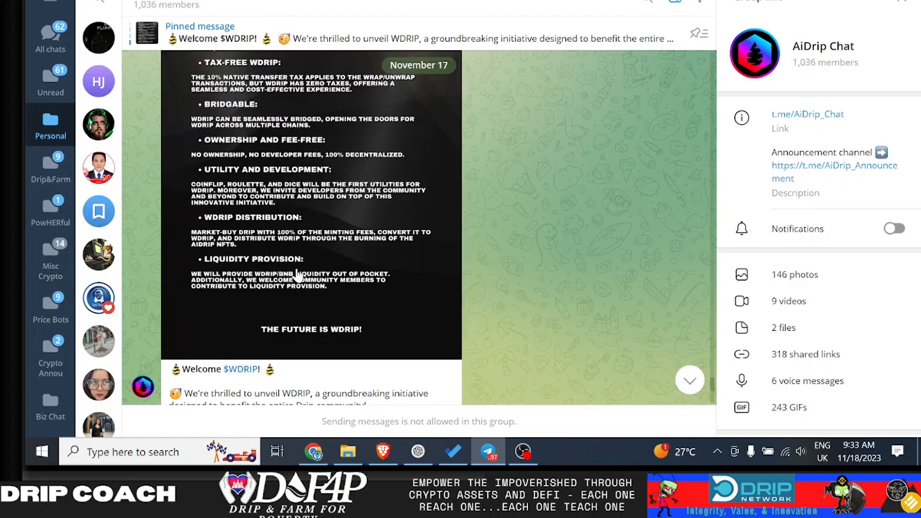
{"action": "mouse_move", "coordinate": [253, 111]}
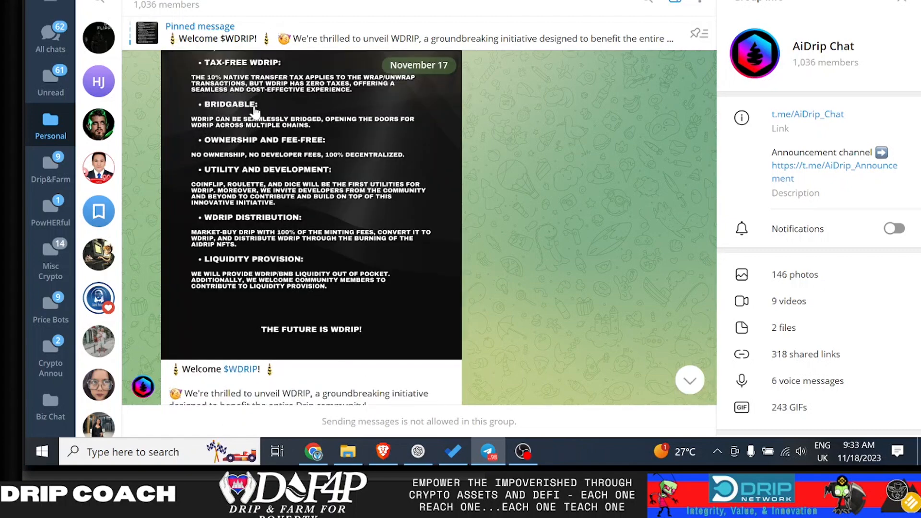
{"action": "mouse_move", "coordinate": [297, 173]}
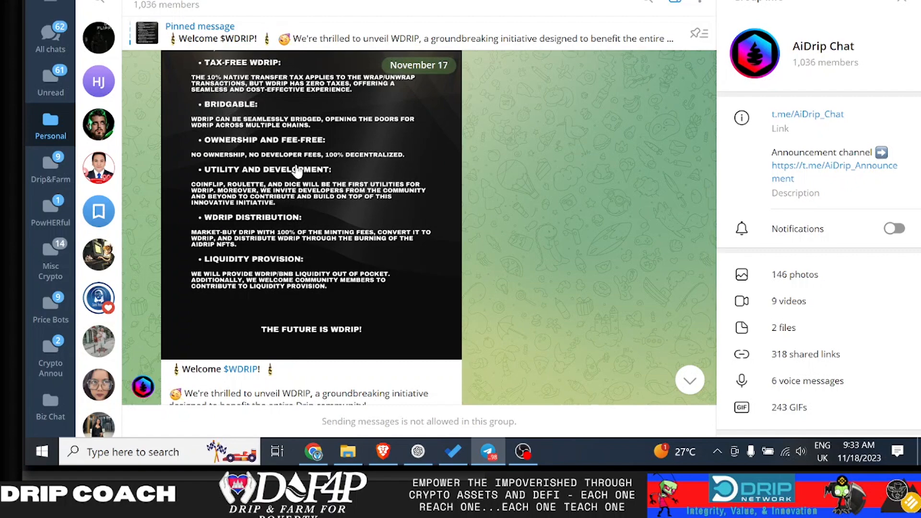
{"action": "scroll", "scroll_direction": "down", "scroll_amount": 3}
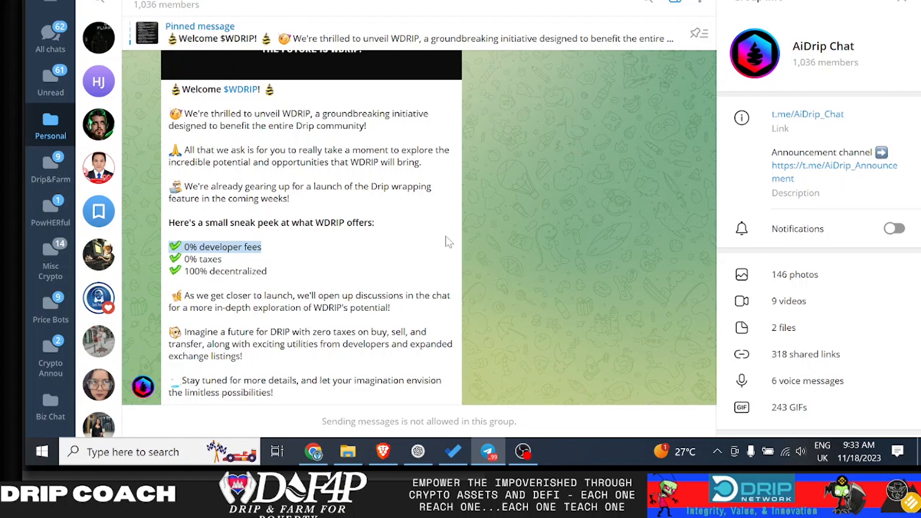
{"action": "mouse_move", "coordinate": [417, 286]}
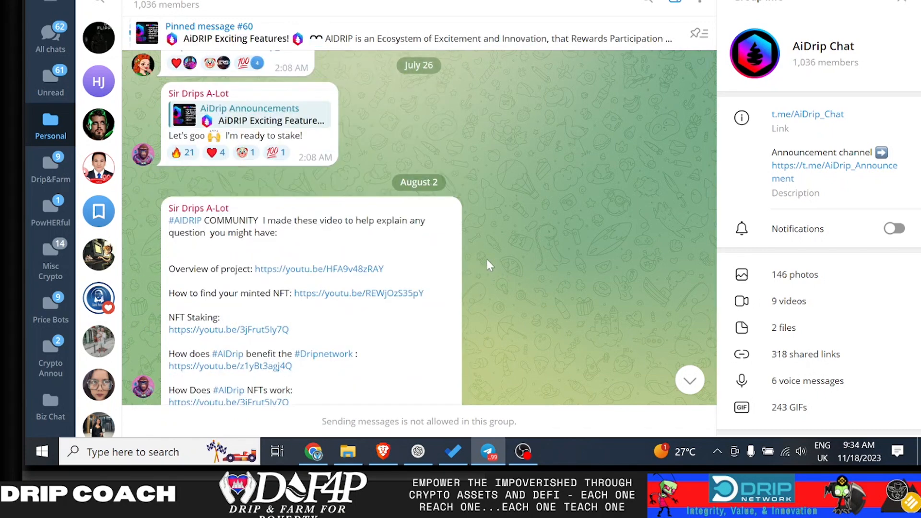
Scroll the AiDrip Chat back to the August 3 'Excitement with AIDRIP!' prelaunch airdrop announcement.
{"action": "scroll", "scroll_direction": "down", "scroll_amount": 3}
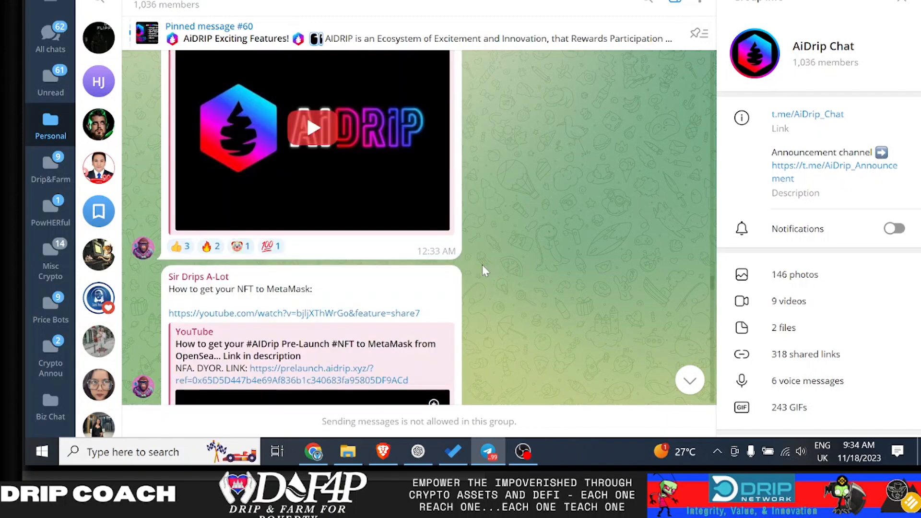
{"action": "scroll", "scroll_direction": "down", "scroll_amount": 3}
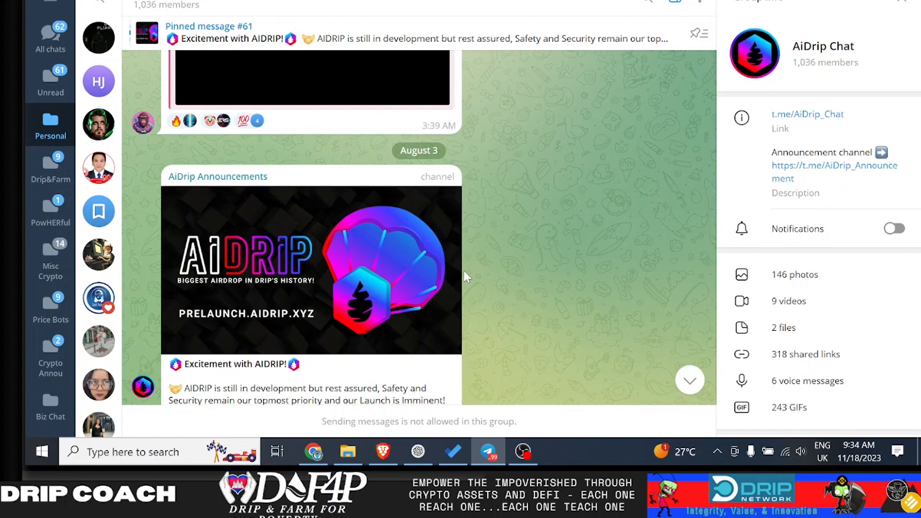
{"action": "scroll", "scroll_direction": "down", "scroll_amount": 3}
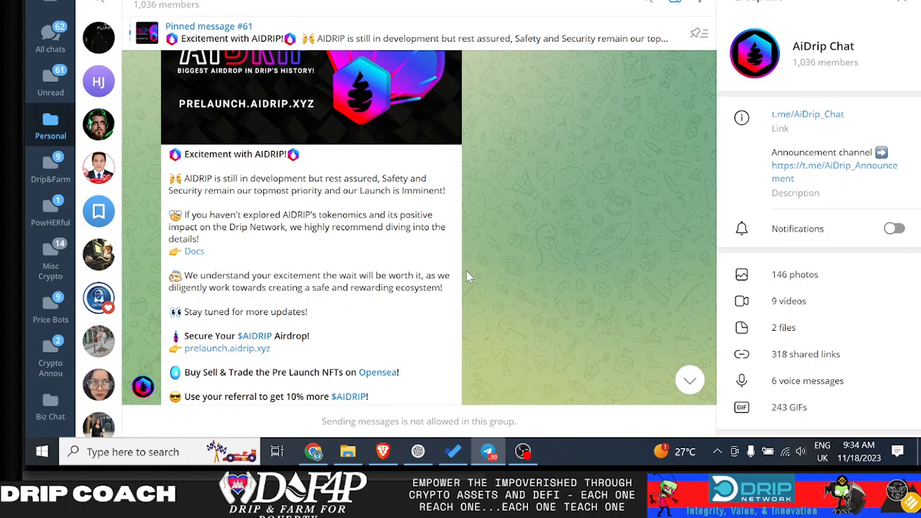
{"action": "mouse_move", "coordinate": [473, 285]}
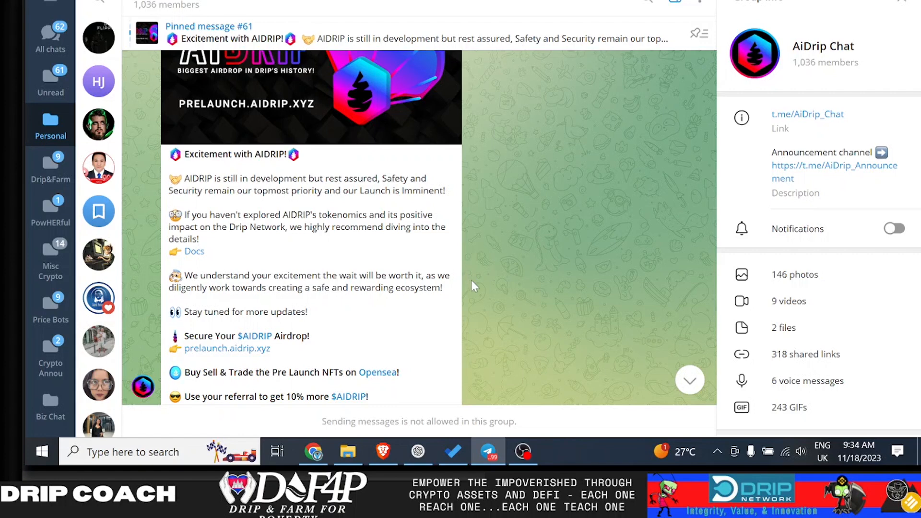
{"action": "mouse_move", "coordinate": [414, 318]}
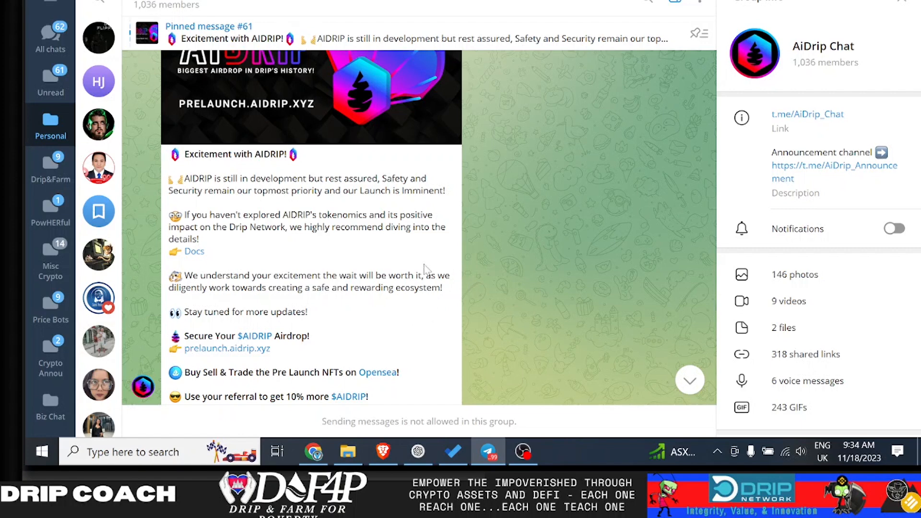
{"action": "mouse_move", "coordinate": [470, 255]}
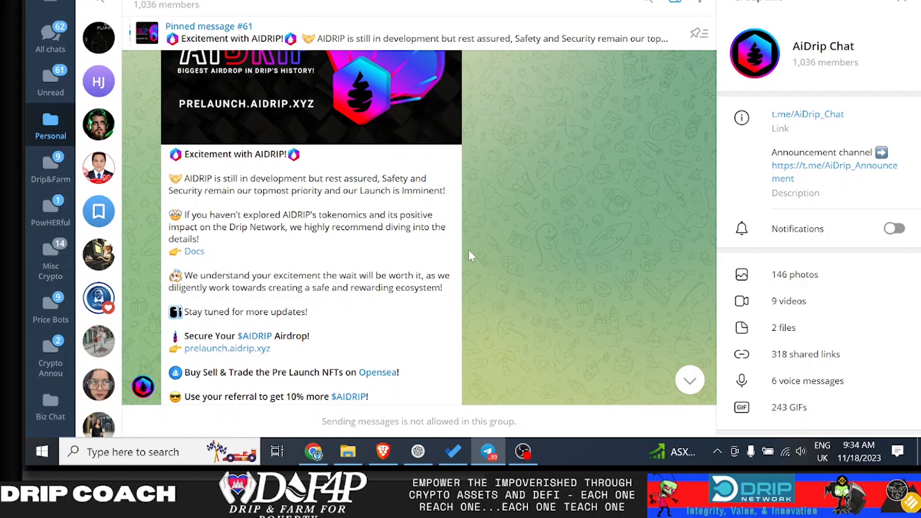